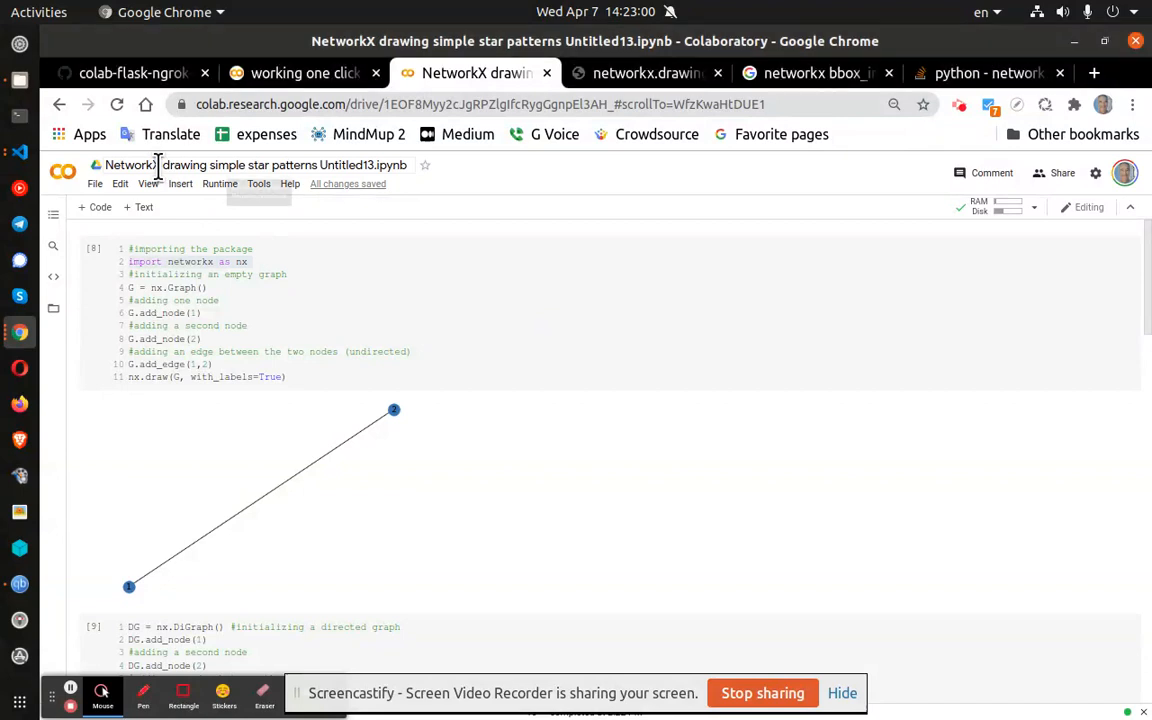
Step: Change G.add_node(1) and G.add_node(2) to "true" and "false", then redraw four nodes
{"action": "left_click", "coordinate": [250, 165]}
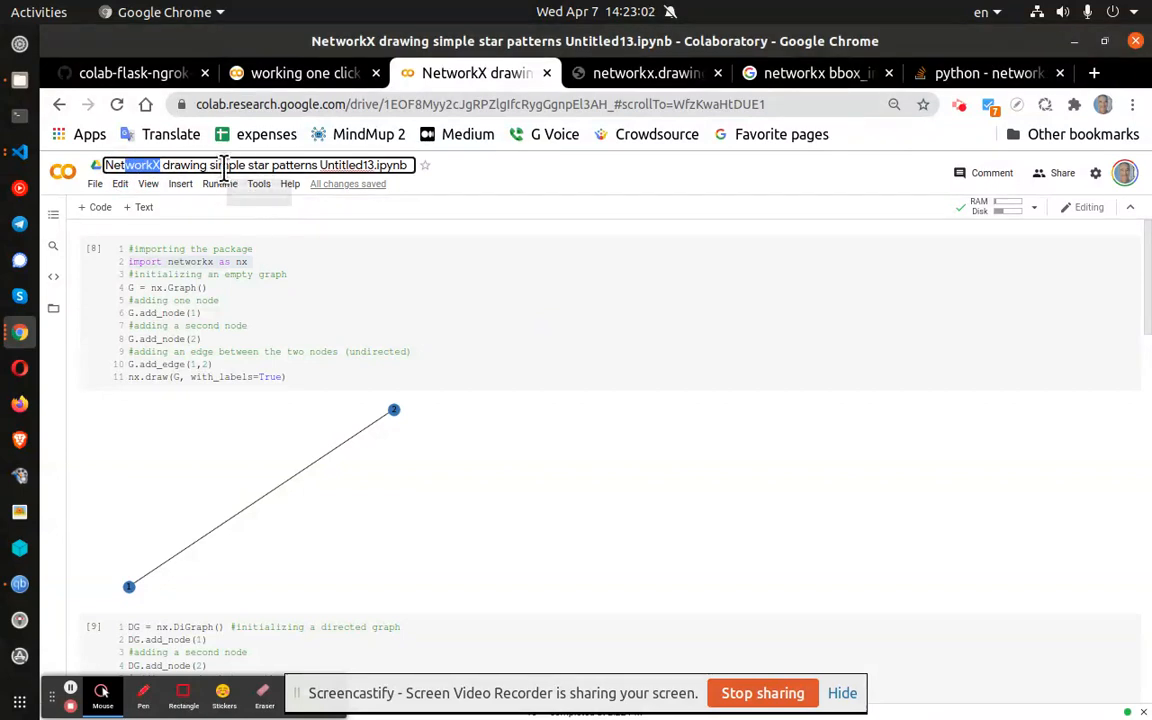
{"action": "left_click", "coordinate": [378, 277]}
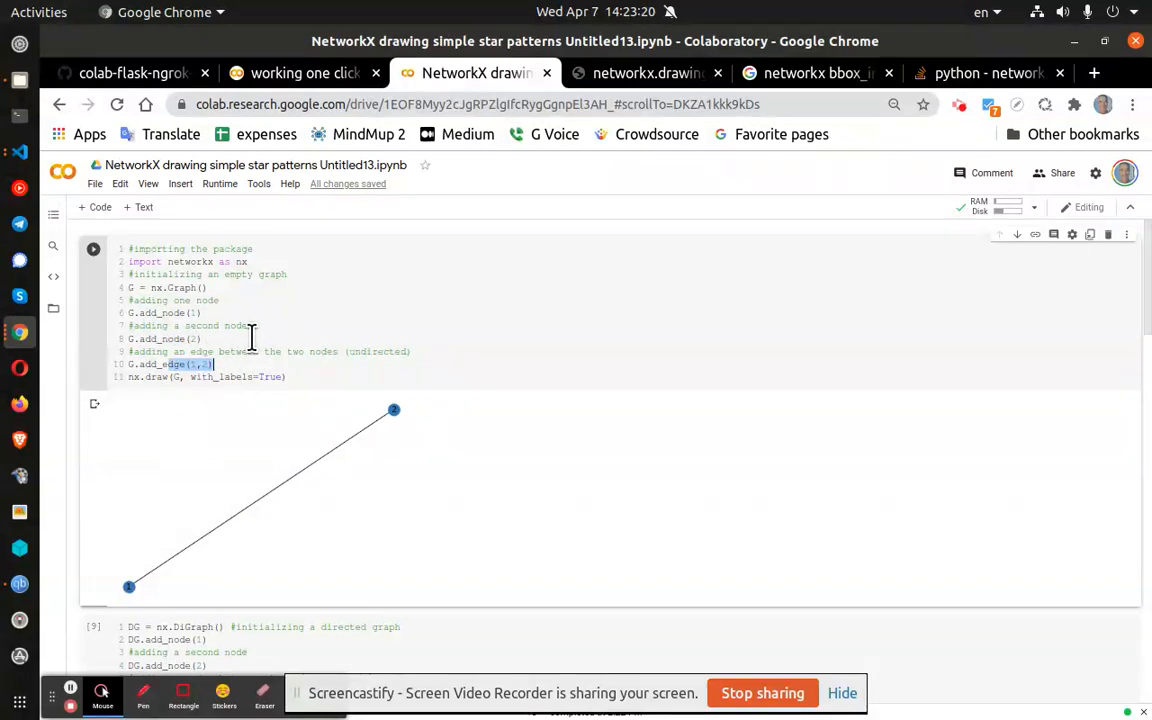
{"action": "mouse_move", "coordinate": [331, 351]}
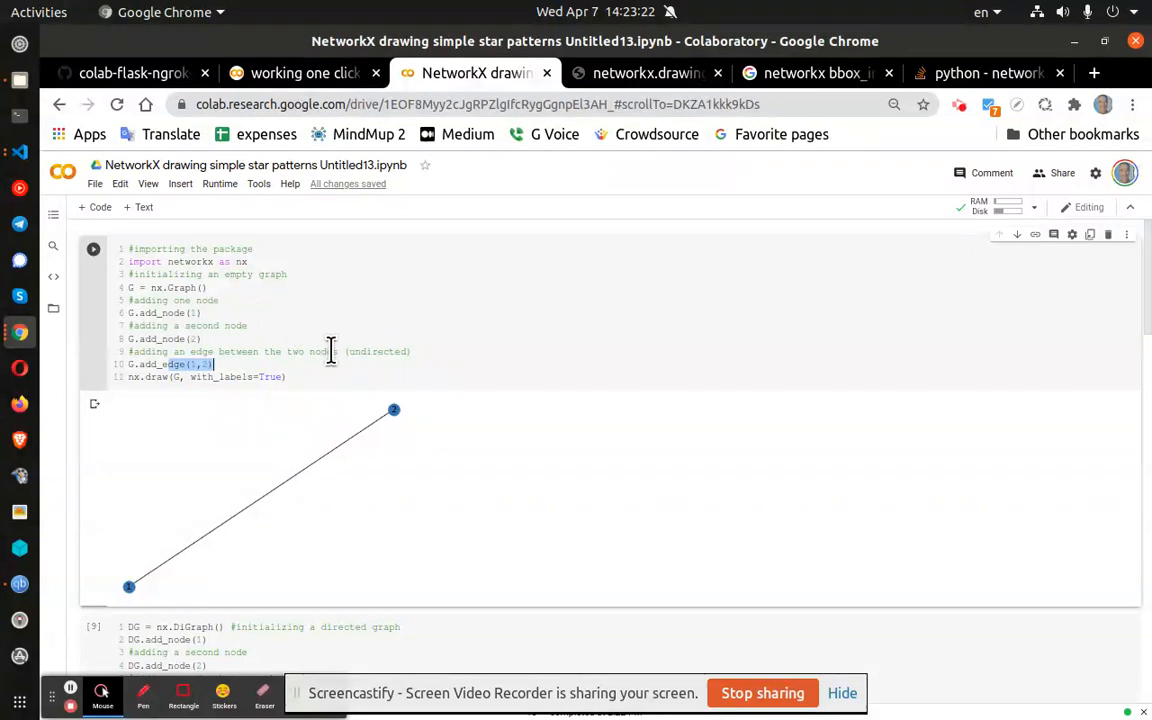
{"action": "mouse_move", "coordinate": [375, 390]}
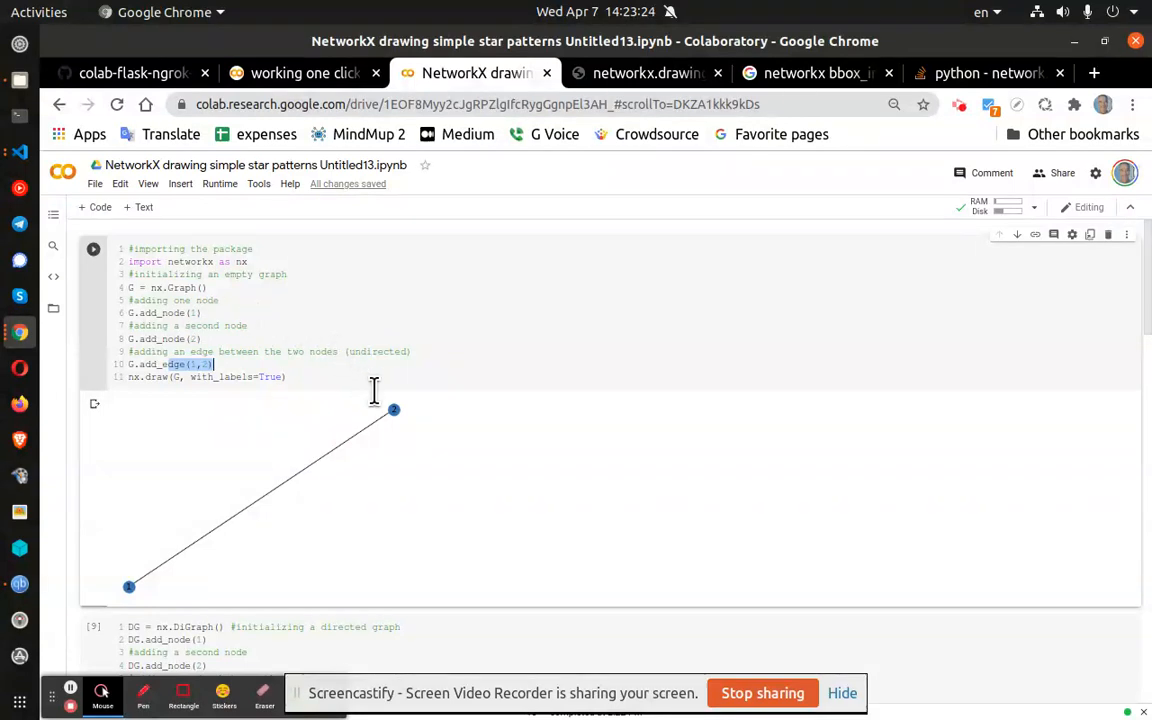
{"action": "mouse_move", "coordinate": [190, 315]}
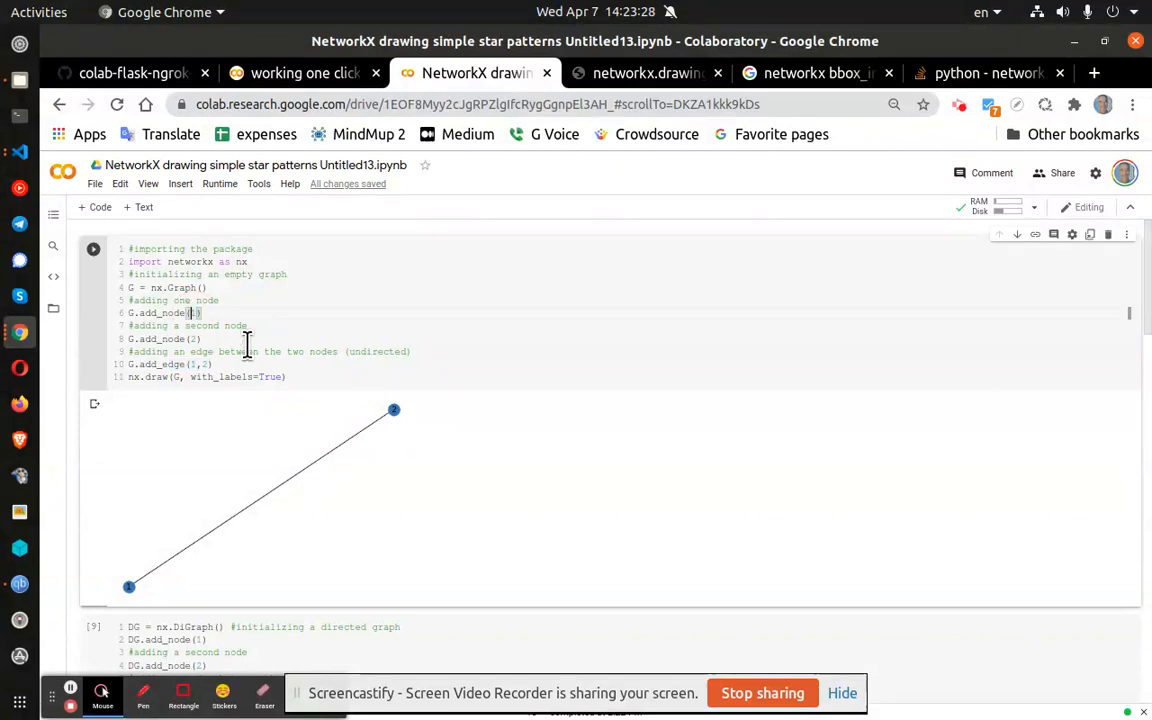
{"action": "type", "text": "\"\""}
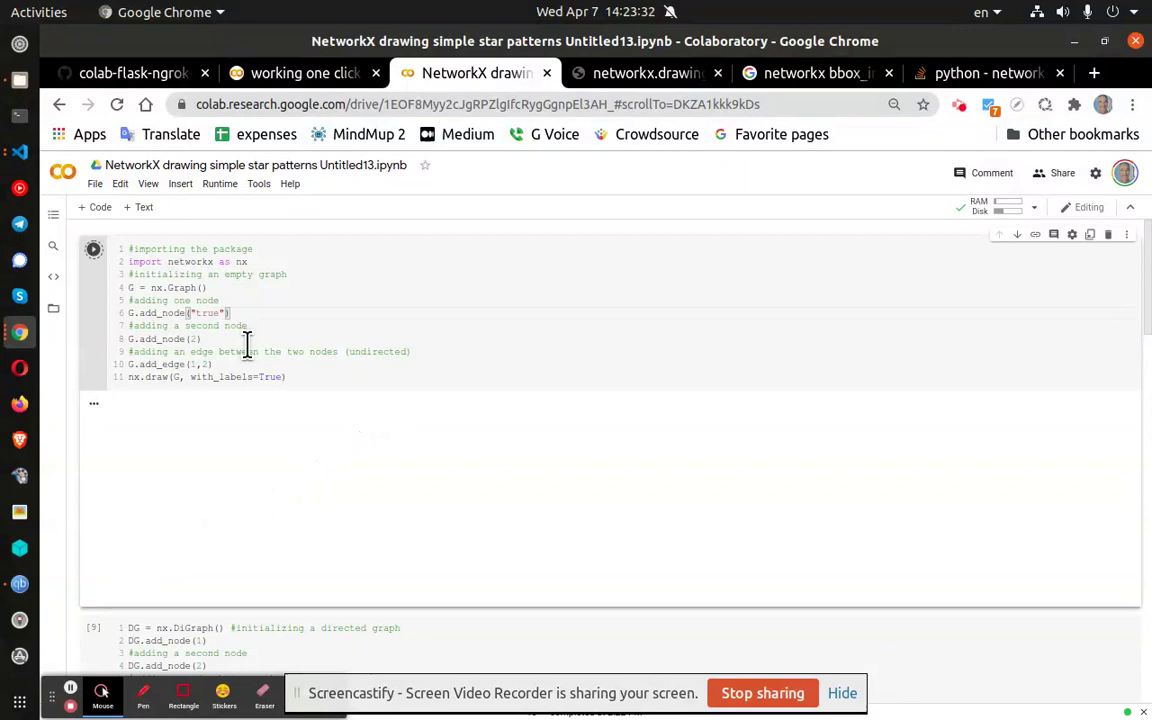
{"action": "left_click", "coordinate": [93, 249]}
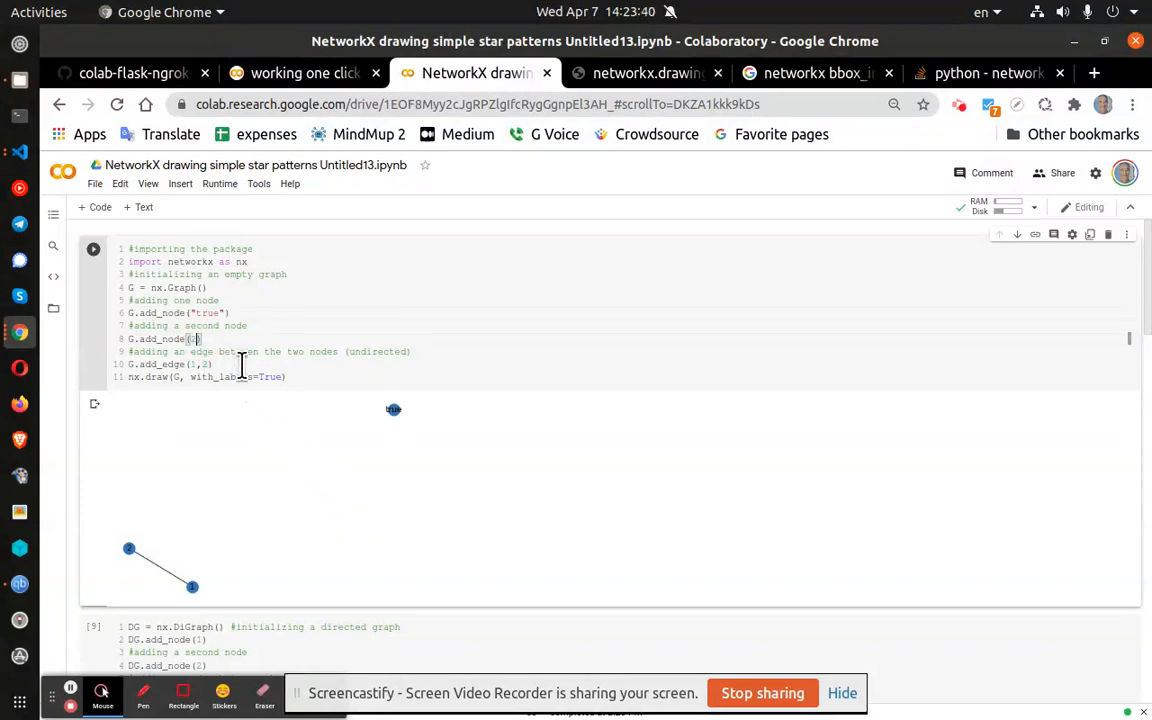
{"action": "type", "text": "\"f\""}
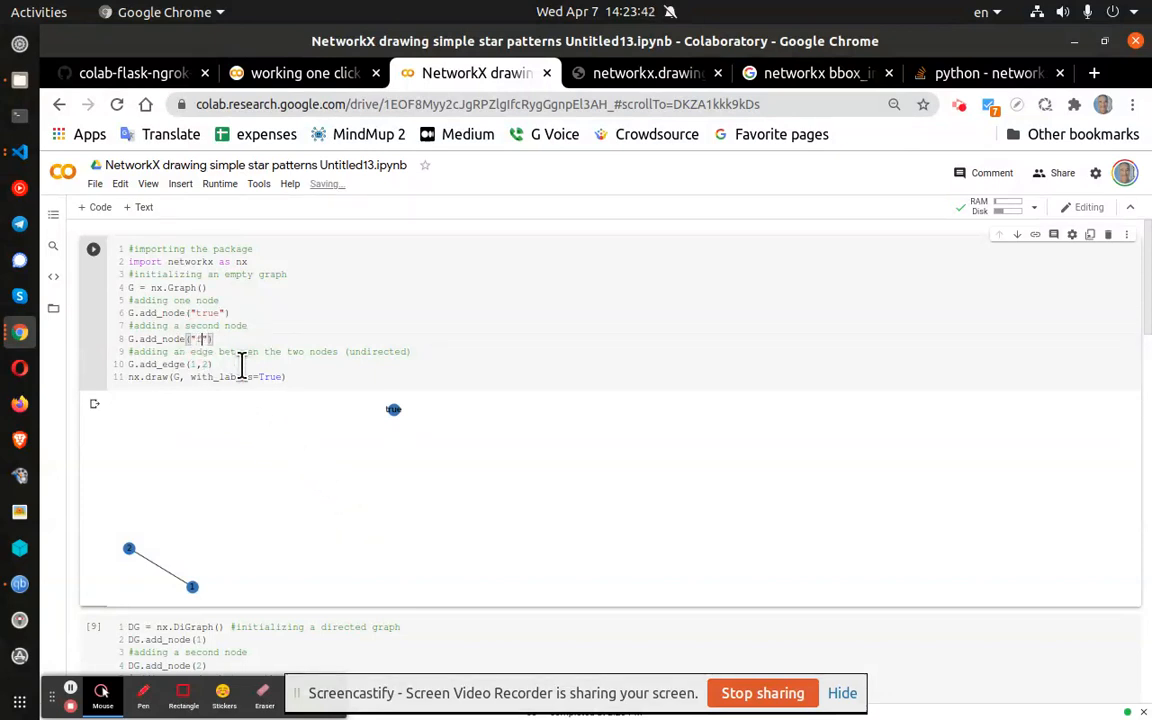
{"action": "type", "text": "false"}
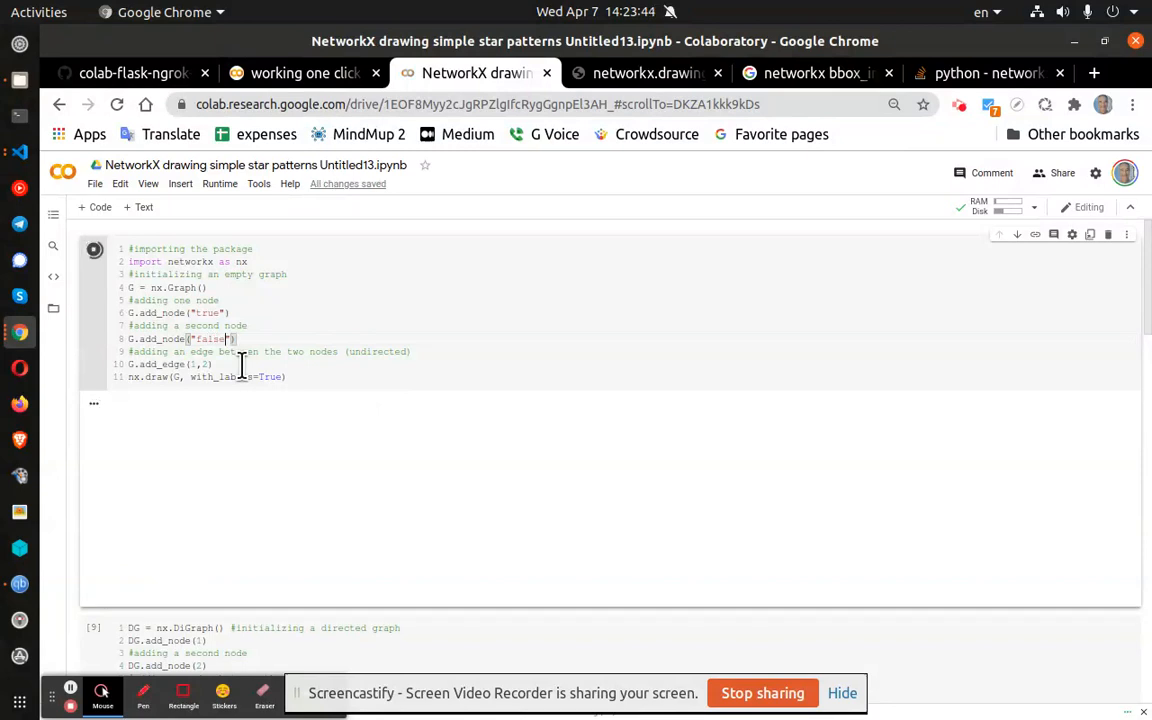
{"action": "left_click", "coordinate": [93, 248]}
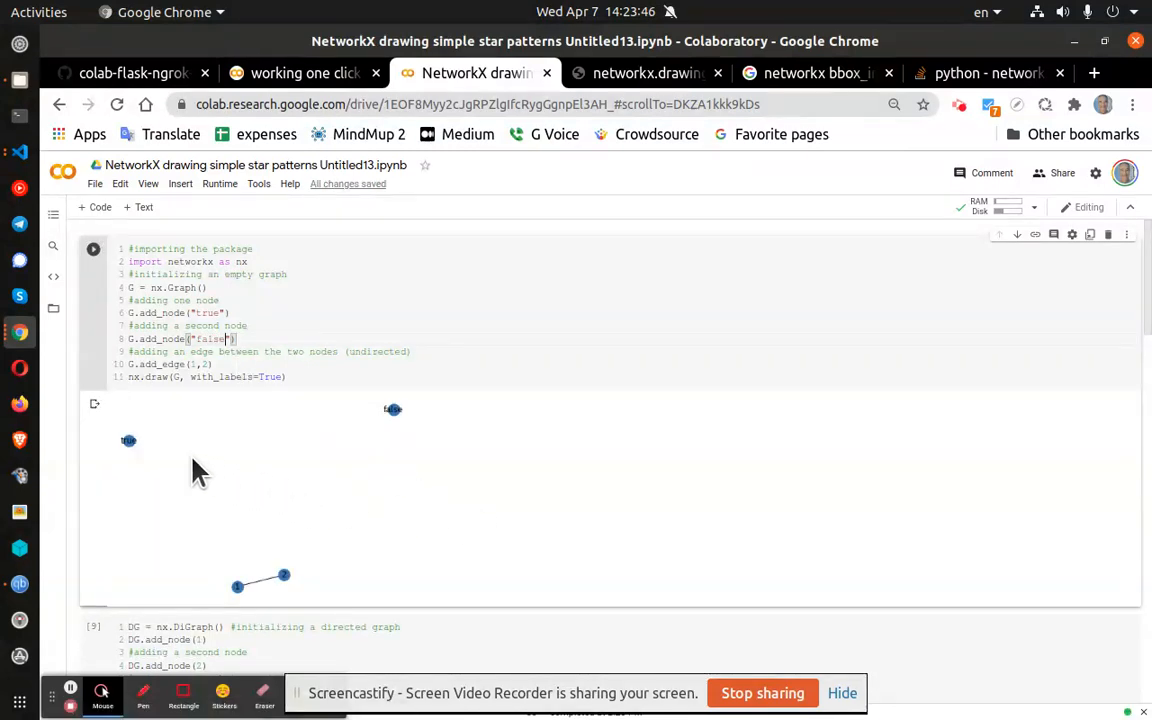
{"action": "mouse_move", "coordinate": [180, 472]}
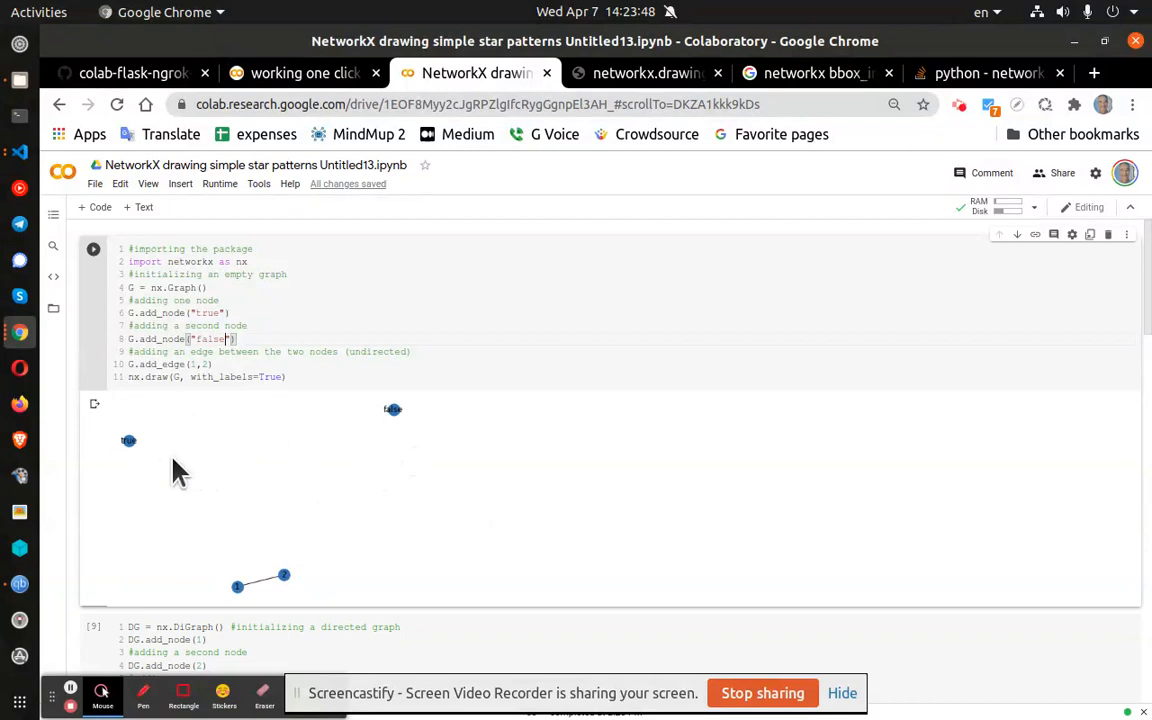
{"action": "mouse_move", "coordinate": [200, 387]}
{"action": "type", "text": ","}
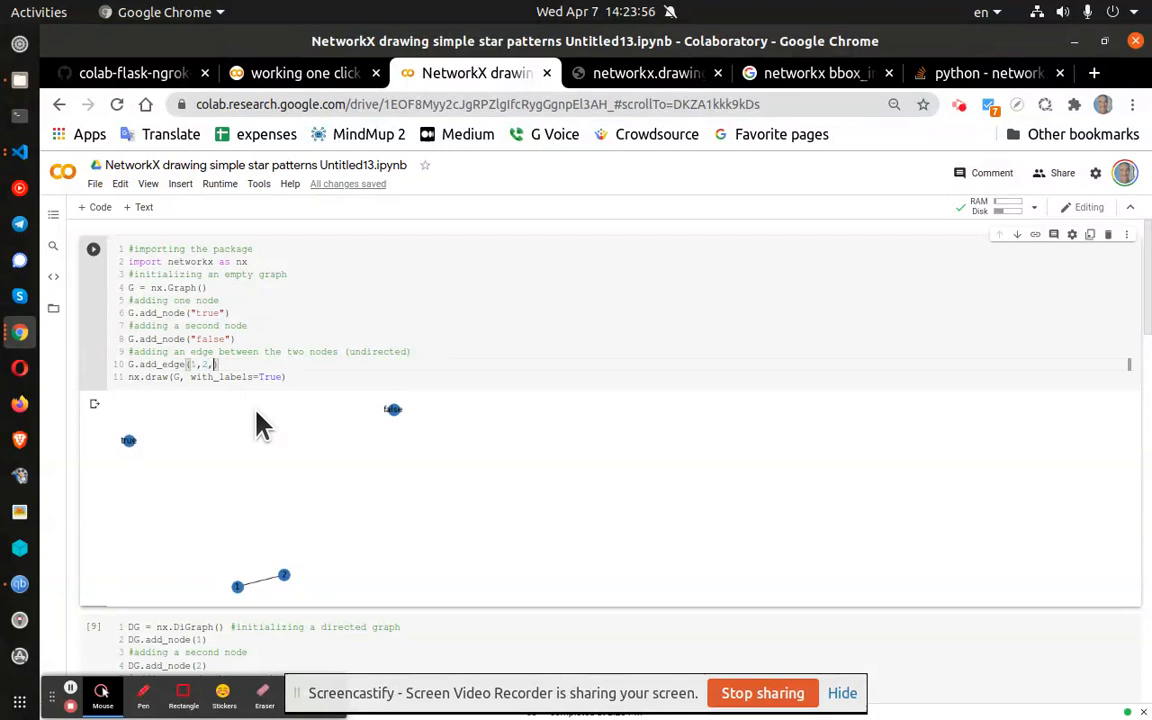
Step: Add edges G.add_edge("false","true") and G.add_edge("false",1), then rerun the cell
{"action": "type", "text": "tre"}
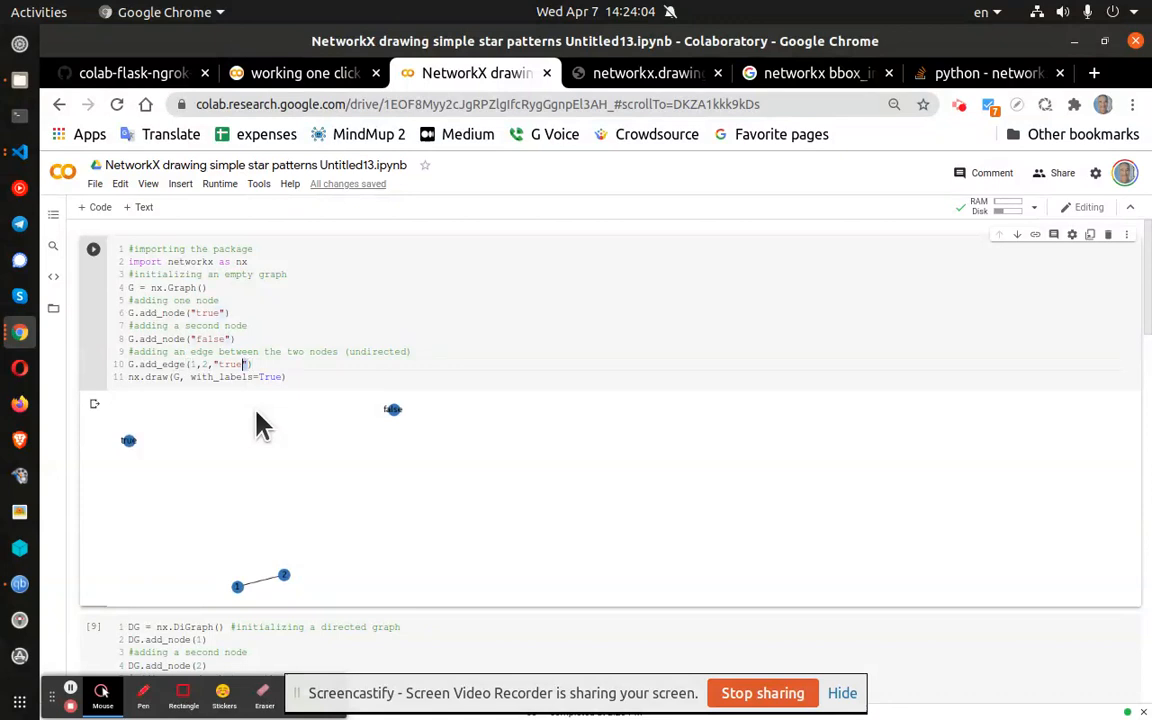
{"action": "double_click", "coordinate": [229, 363]}
{"action": "type", "text": "G.add_edge(1,\"true\")"}
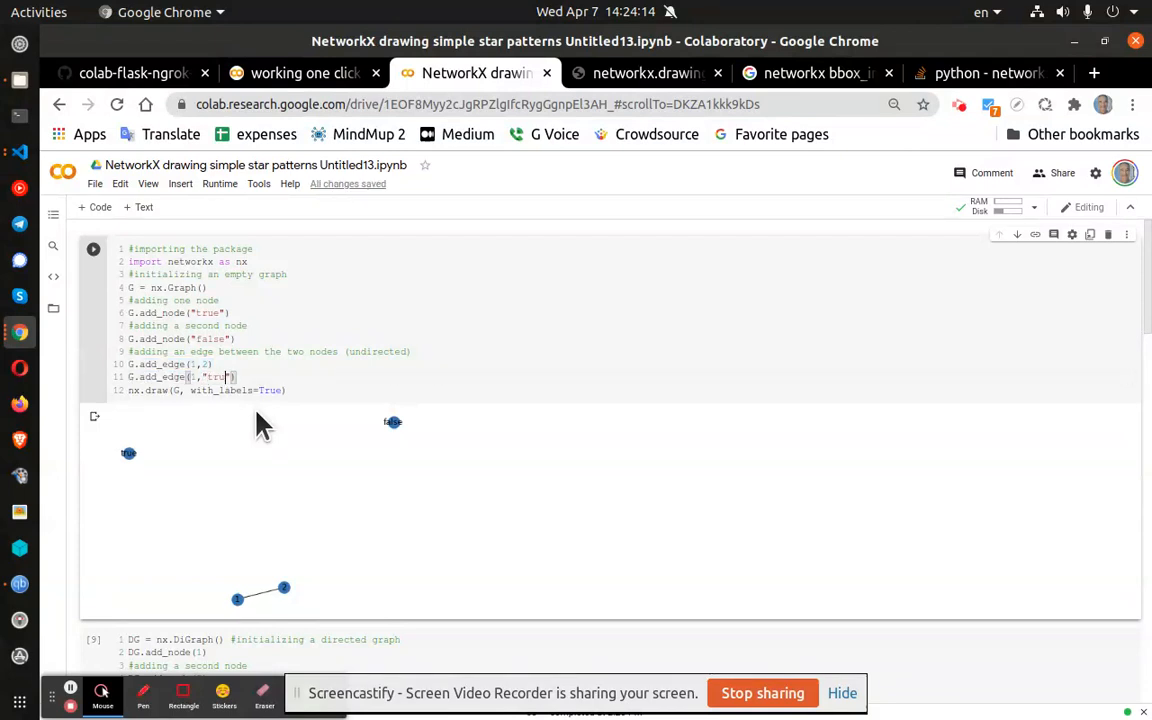
{"action": "left_click", "coordinate": [93, 248]}
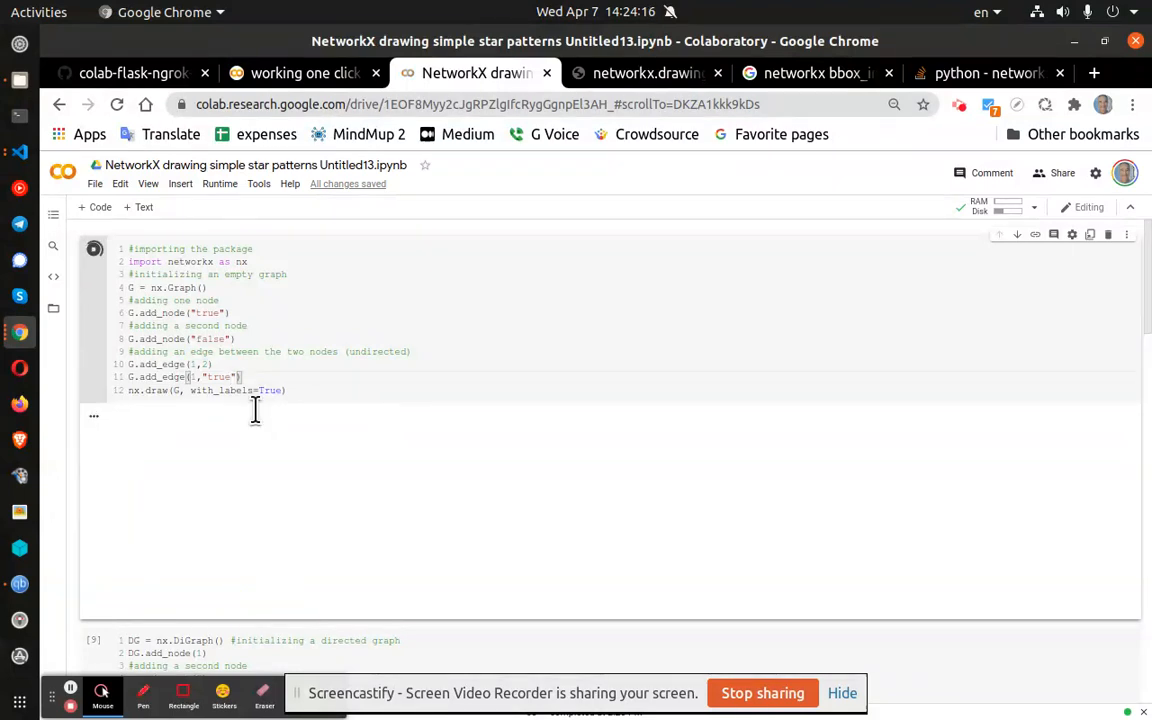
{"action": "left_click", "coordinate": [93, 248]}
{"action": "type", "text": "\"false\""}
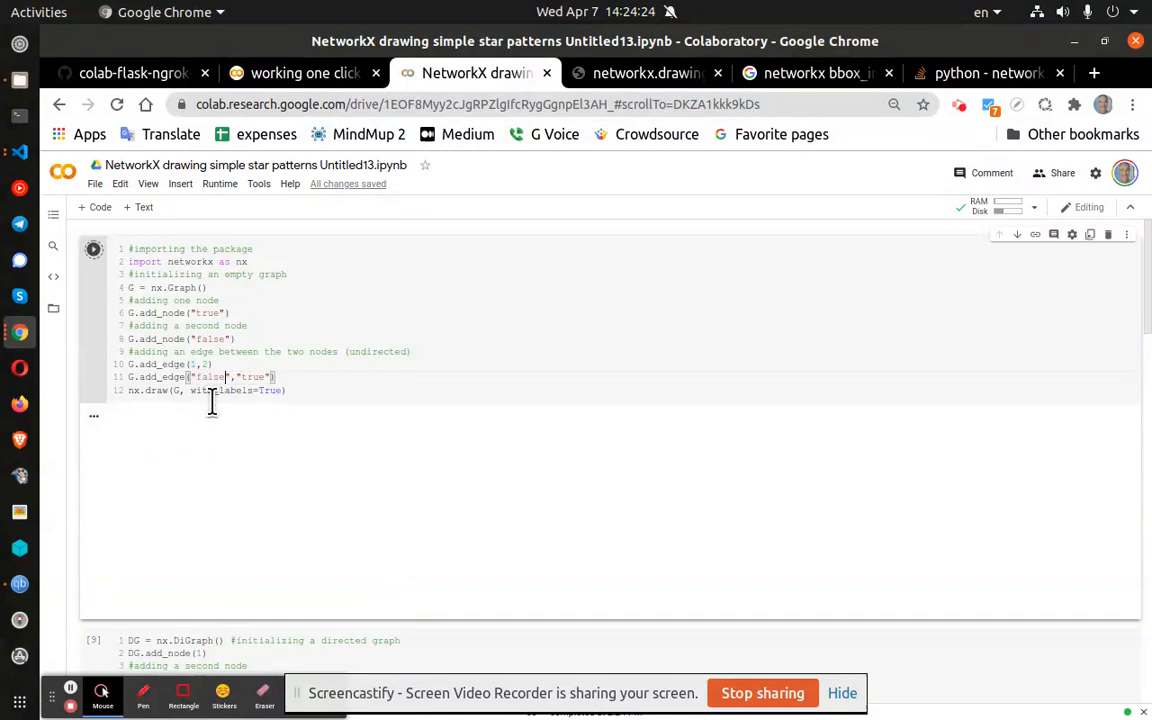
{"action": "left_click", "coordinate": [93, 249]}
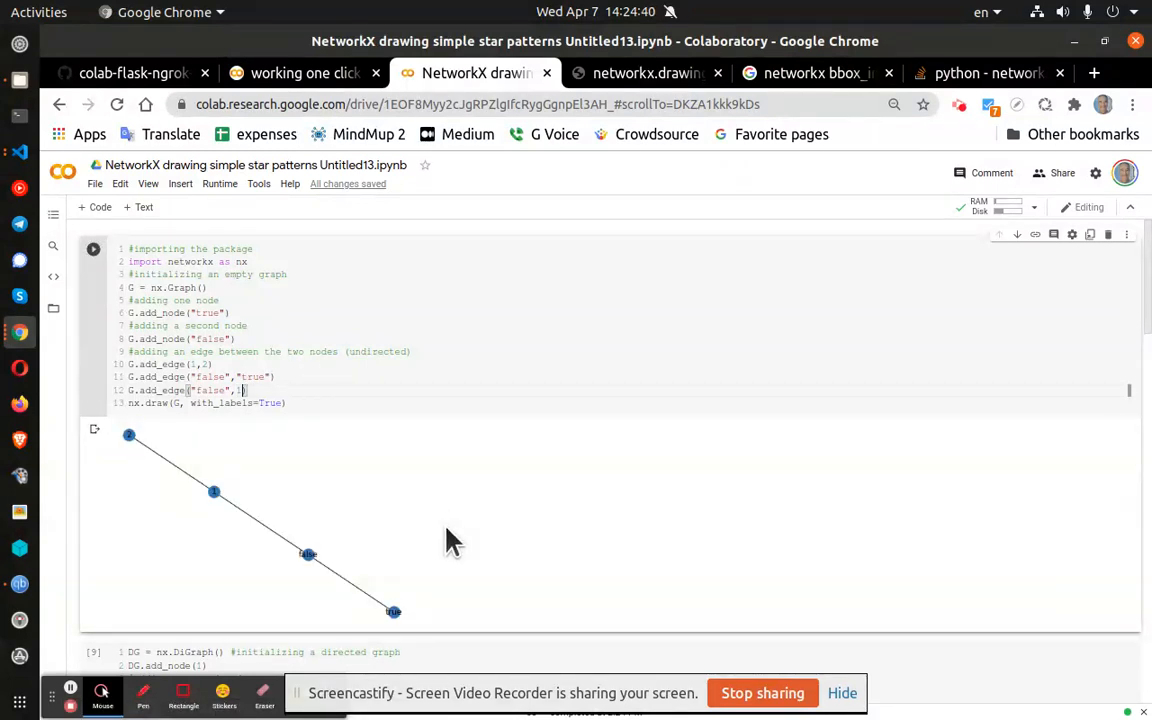
{"action": "mouse_move", "coordinate": [290, 435]}
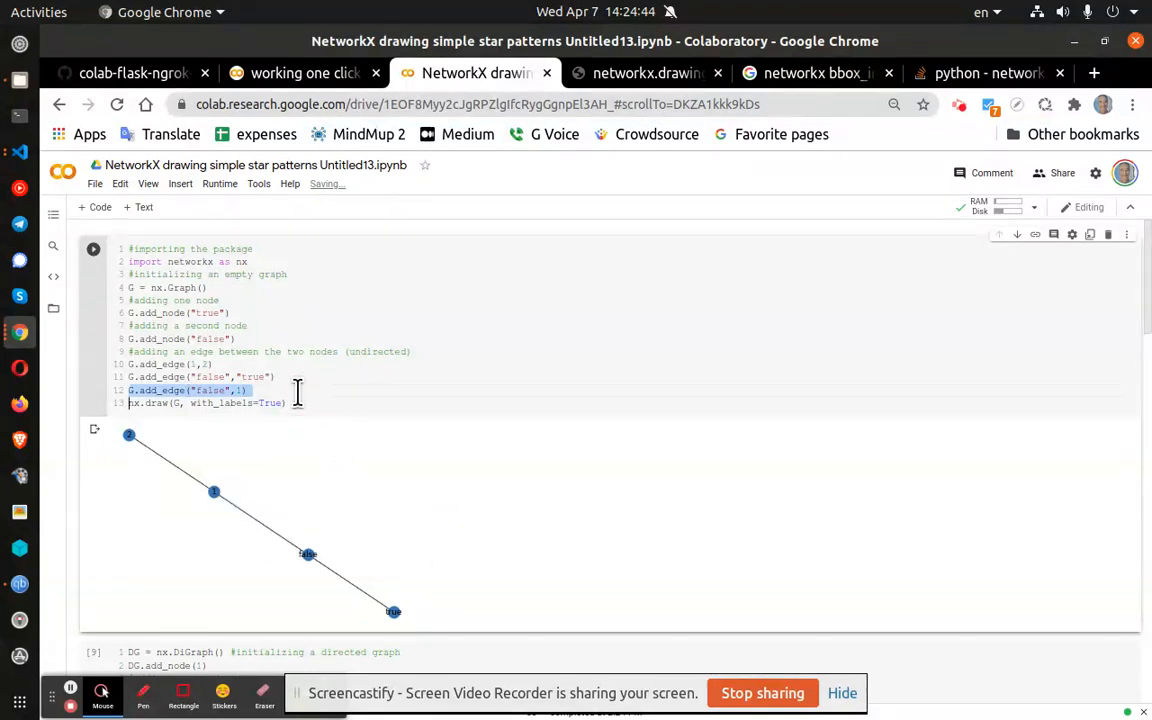
Step: Duplicate the false-to-1 edge as G.add_edge("true",1) and rerun the cell
{"action": "key", "text": "Return"}
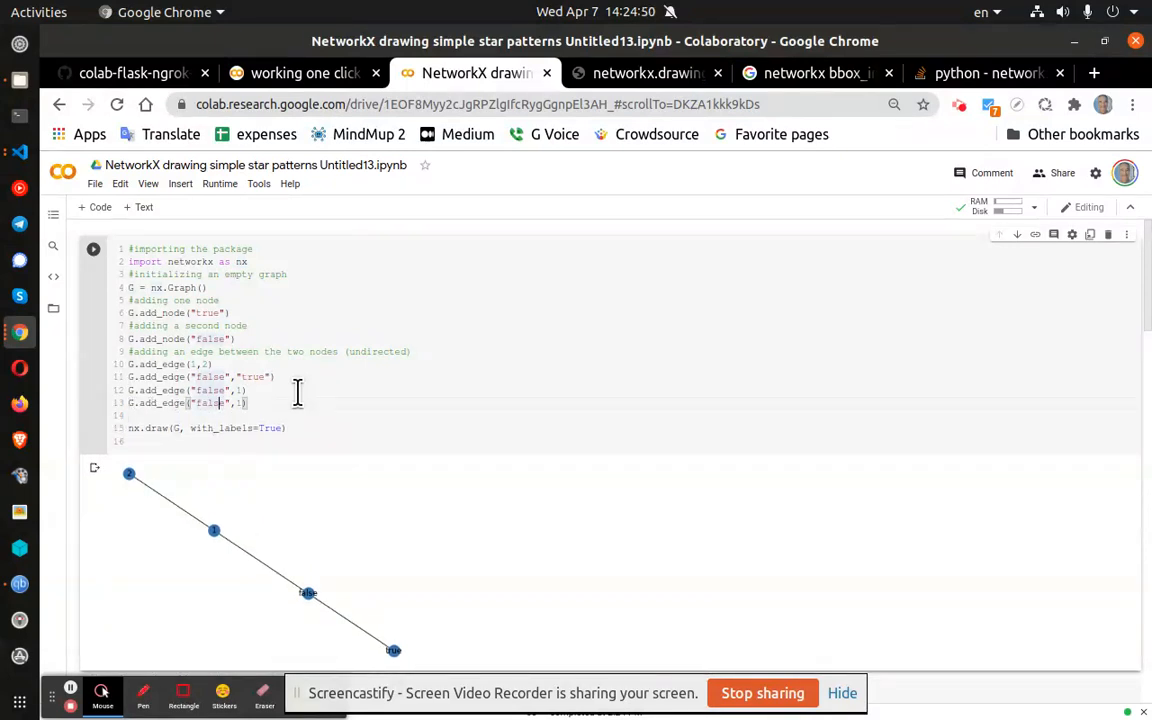
{"action": "type", "text": "true"}
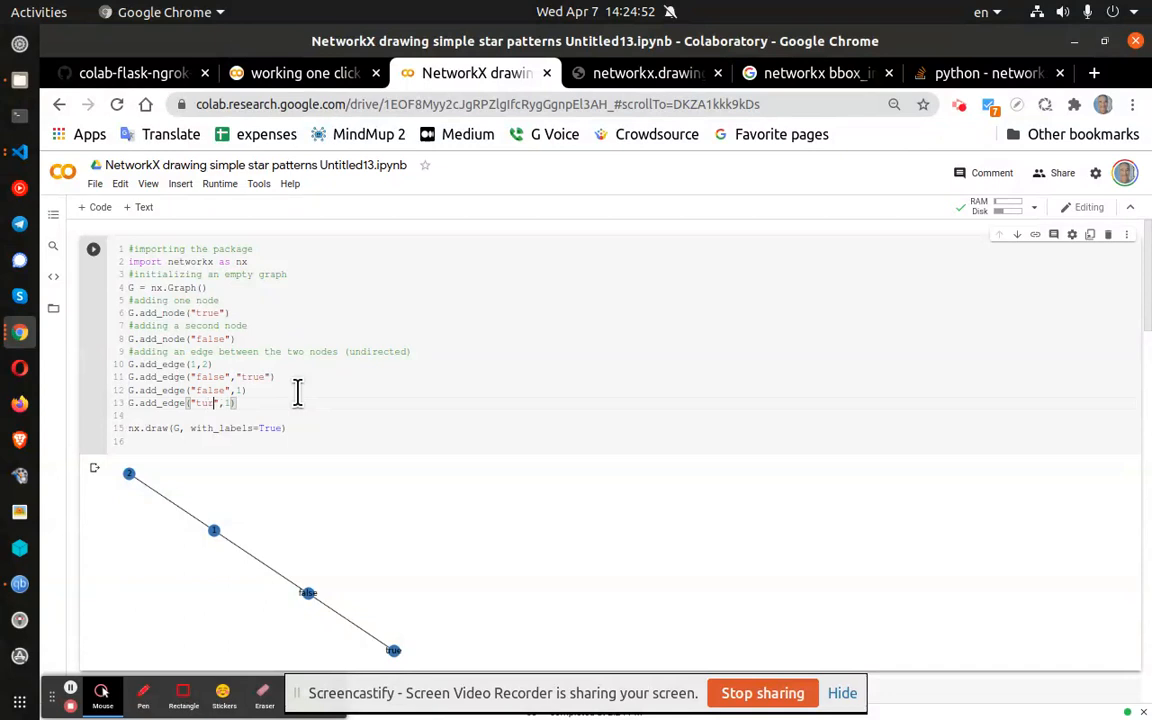
{"action": "left_click", "coordinate": [93, 249]}
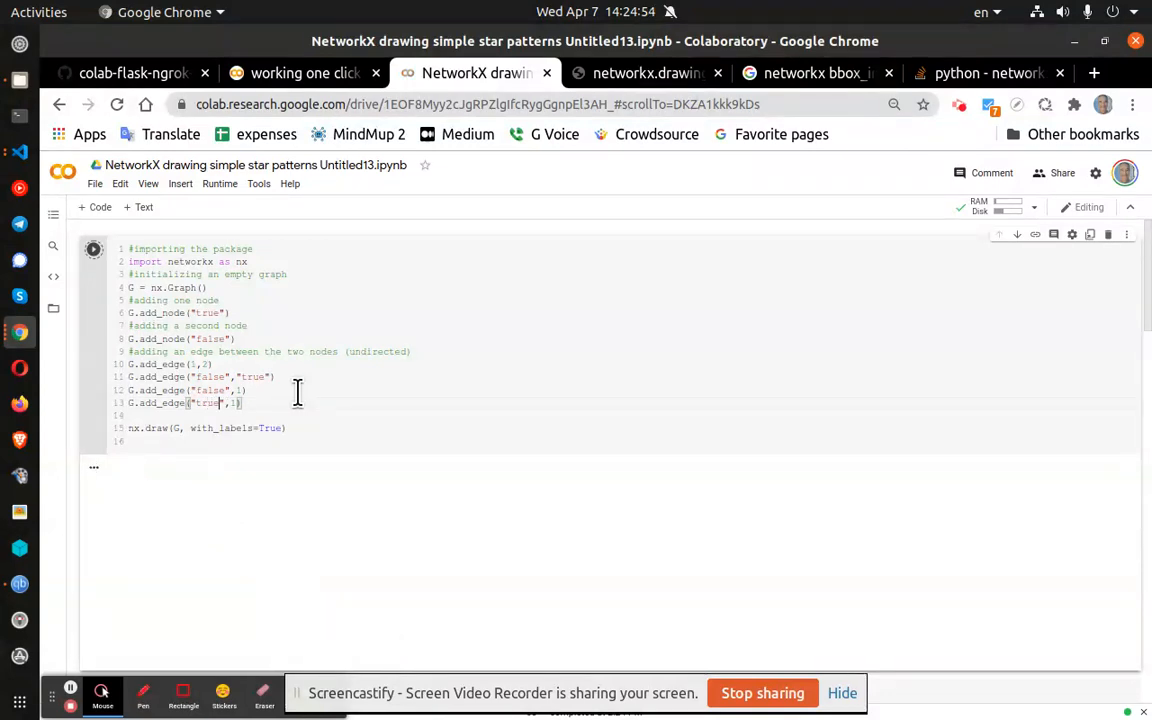
{"action": "left_click", "coordinate": [93, 248]}
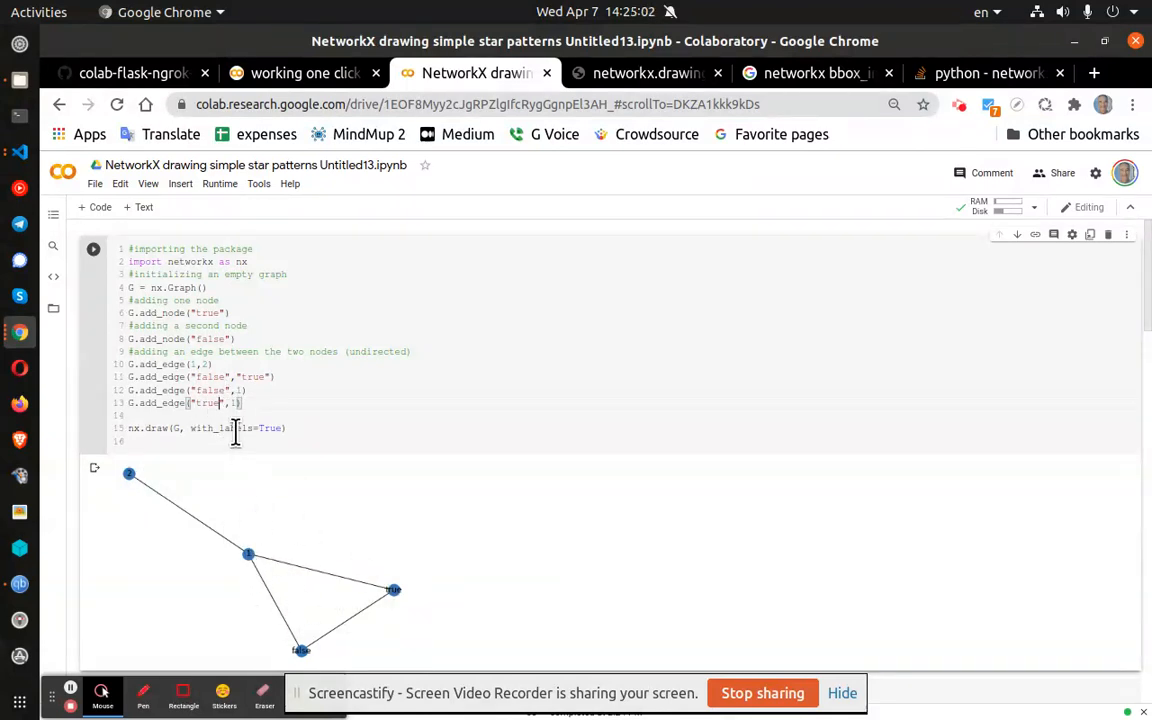
{"action": "mouse_move", "coordinate": [393, 605]}
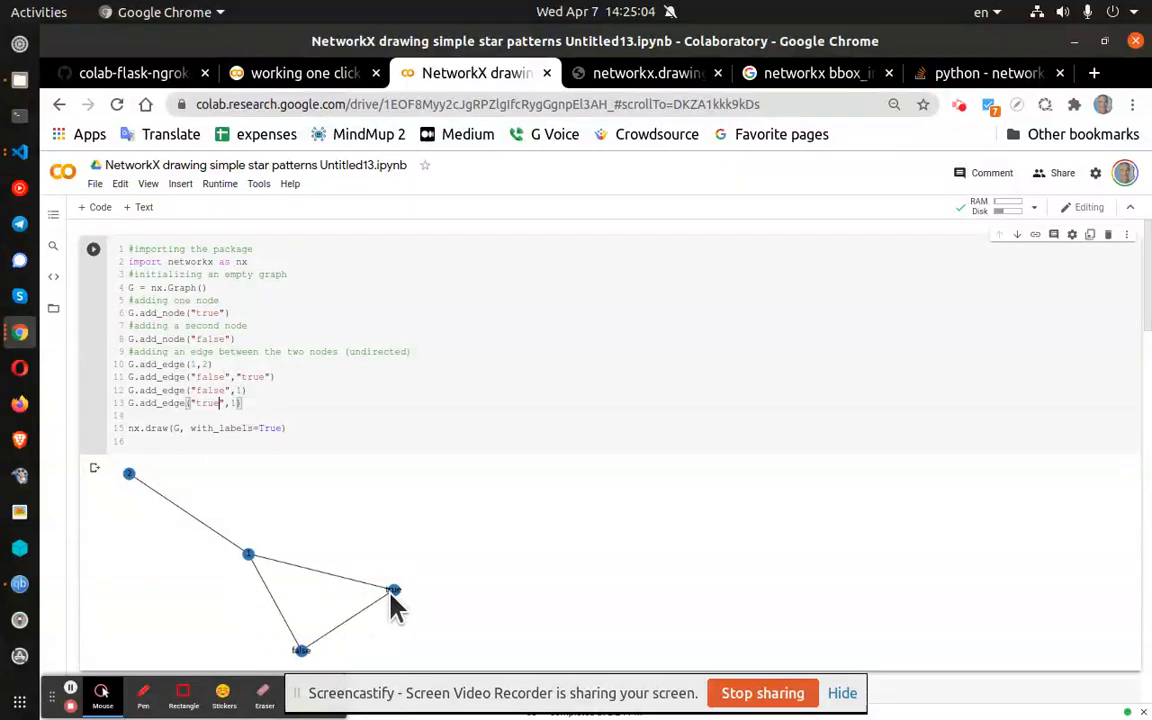
{"action": "mouse_move", "coordinate": [228, 375]}
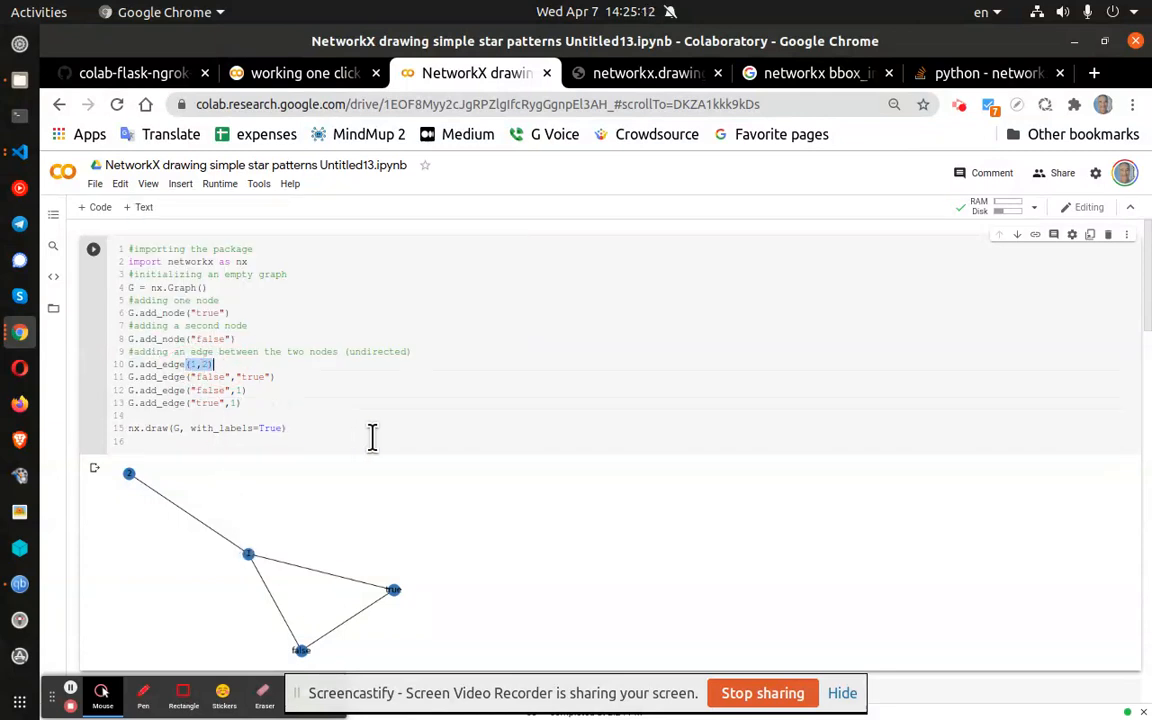
{"action": "scroll", "scroll_direction": "down", "scroll_amount": 3}
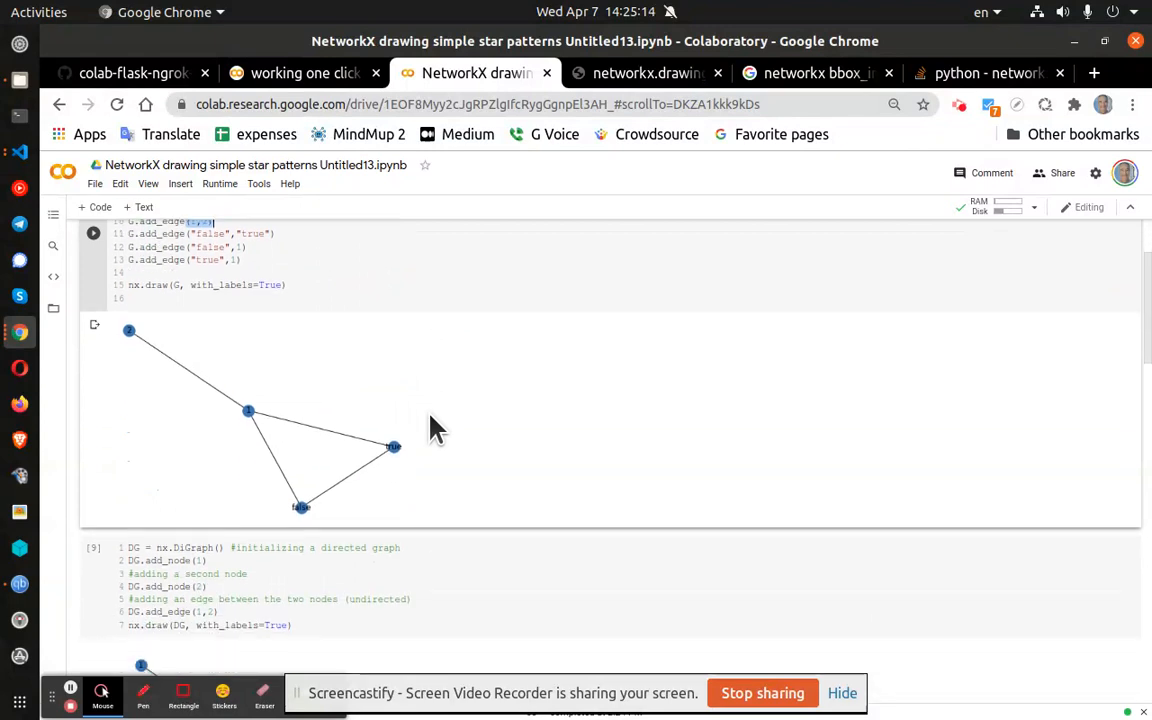
{"action": "scroll", "scroll_direction": "down", "scroll_amount": 3}
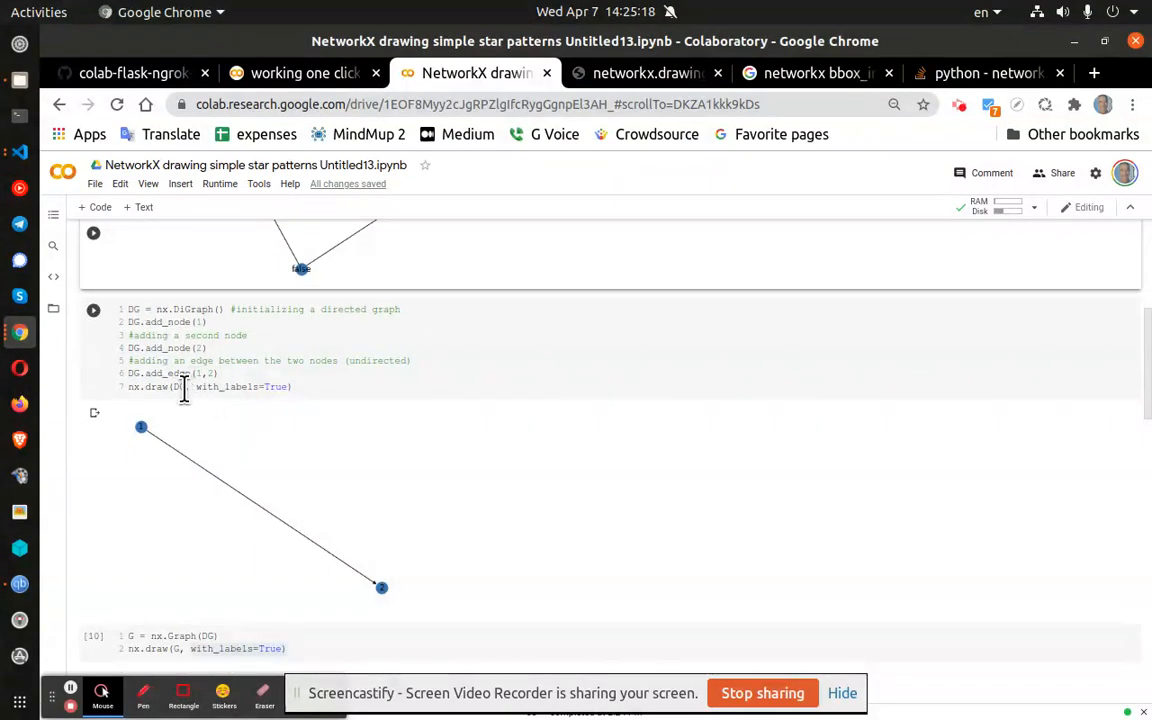
{"action": "mouse_move", "coordinate": [290, 423]}
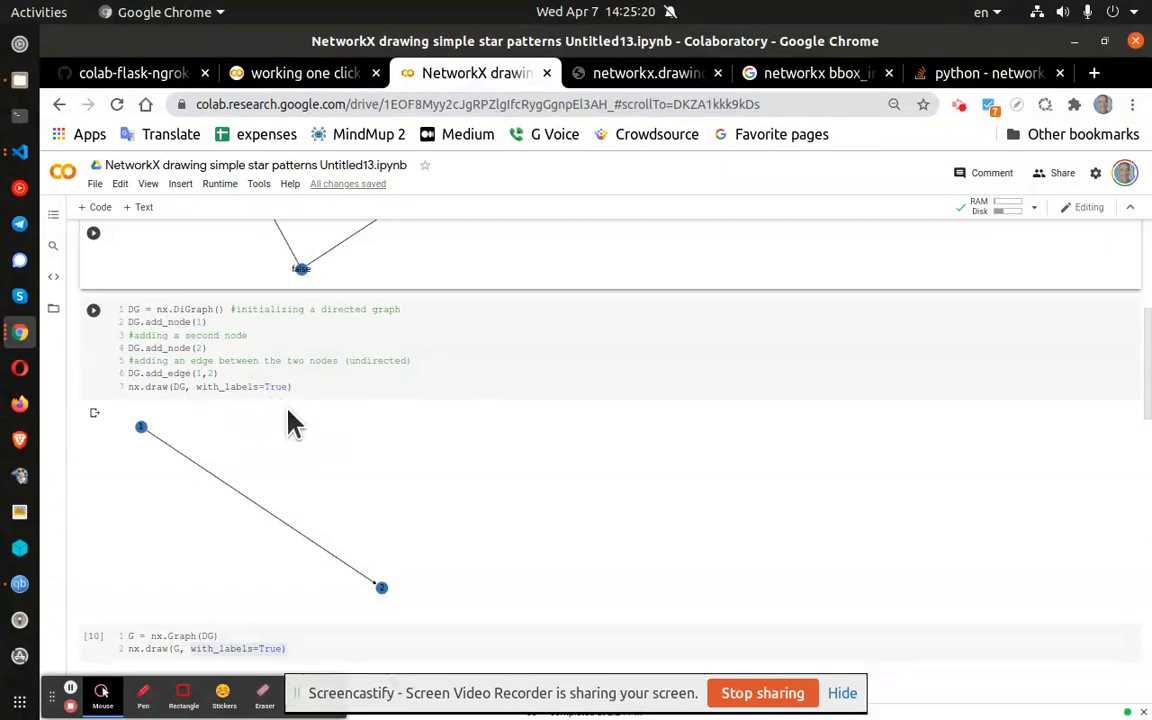
{"action": "scroll", "scroll_direction": "up", "scroll_amount": 3}
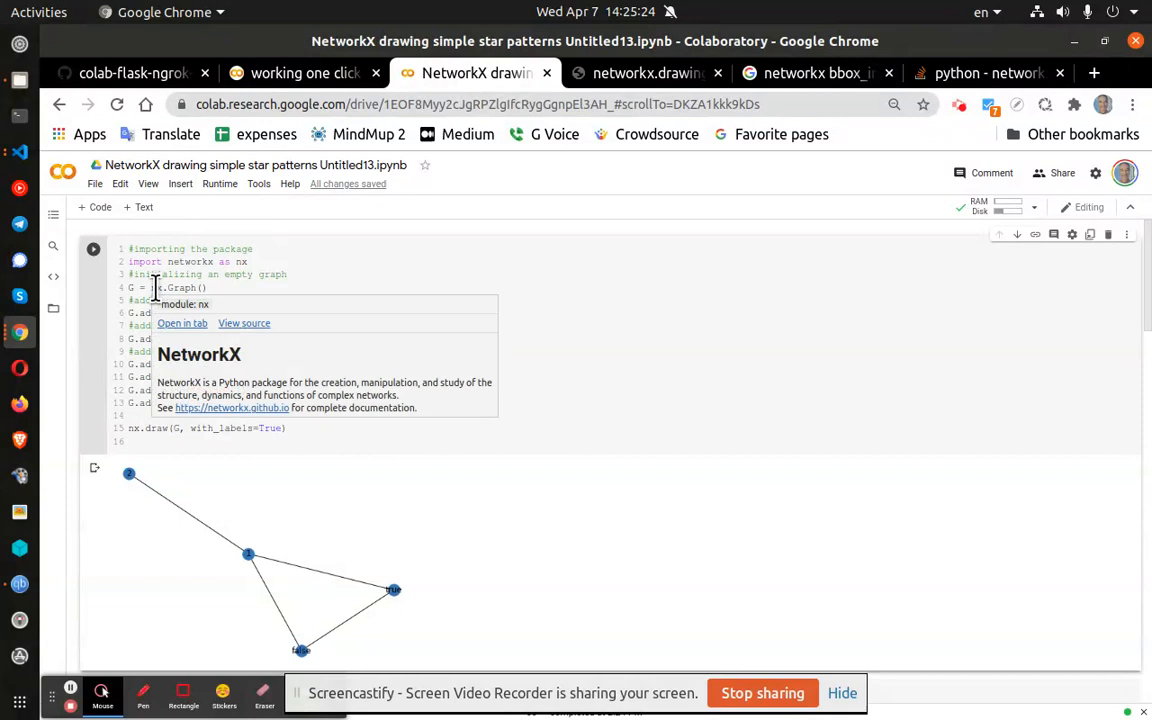
{"action": "scroll", "scroll_direction": "down", "scroll_amount": 3}
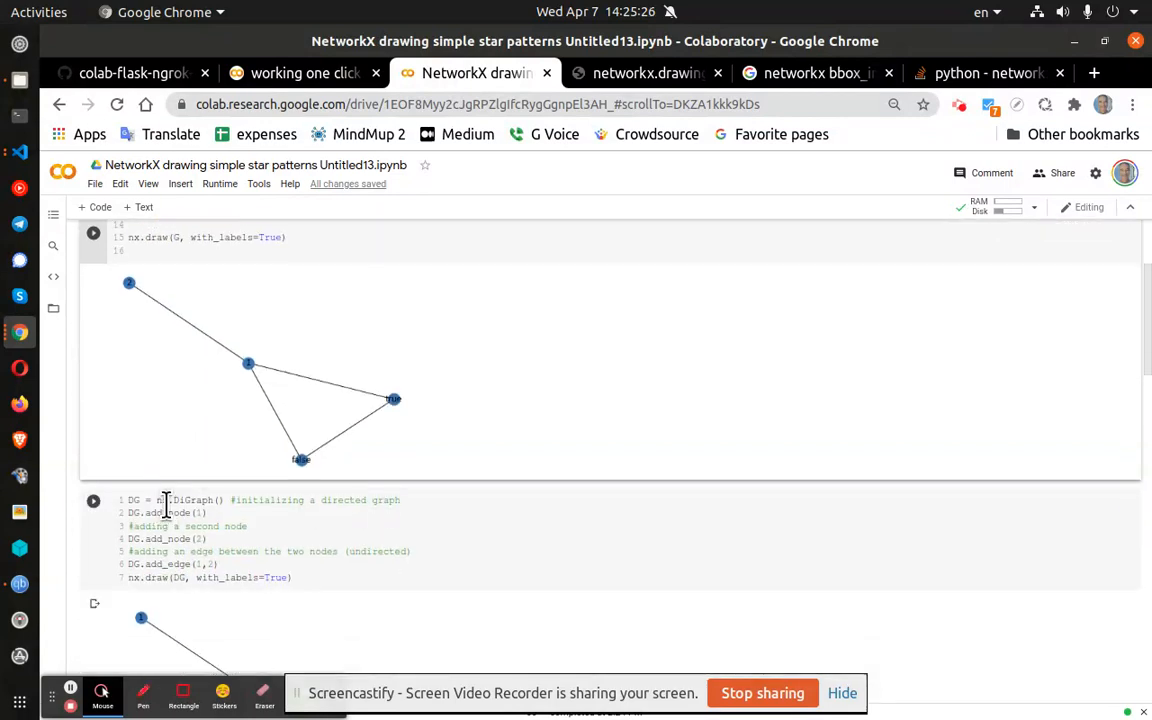
{"action": "scroll", "scroll_direction": "down", "scroll_amount": 3}
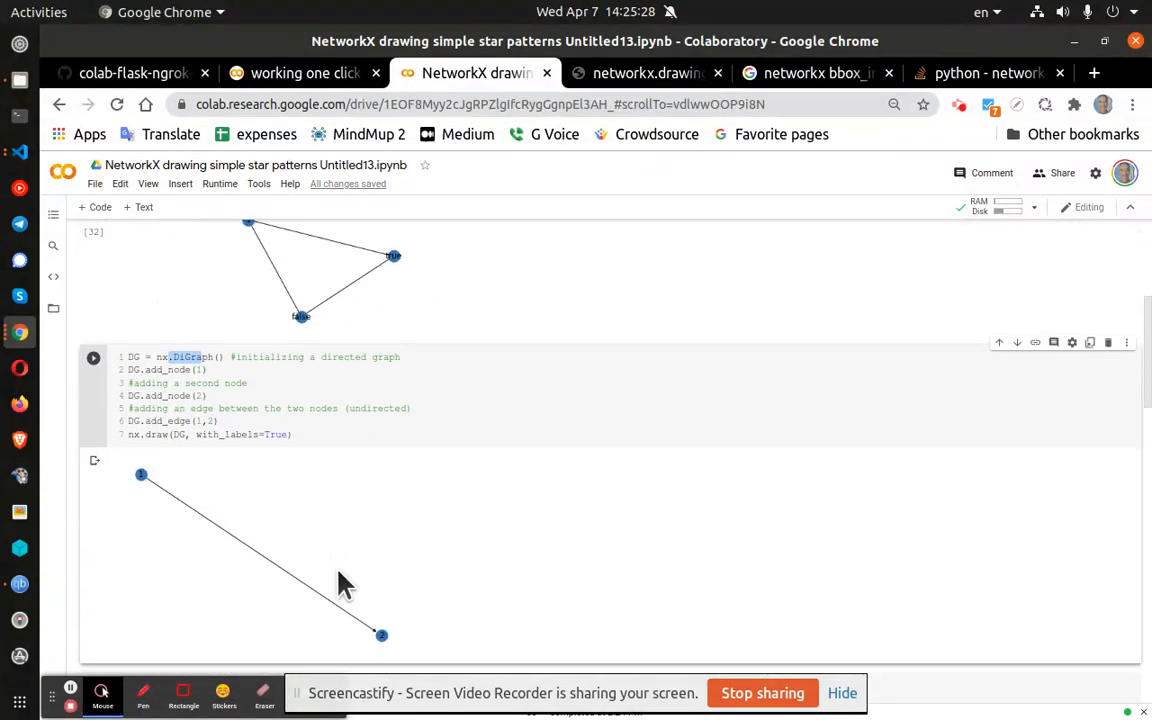
{"action": "scroll", "scroll_direction": "down", "scroll_amount": 3}
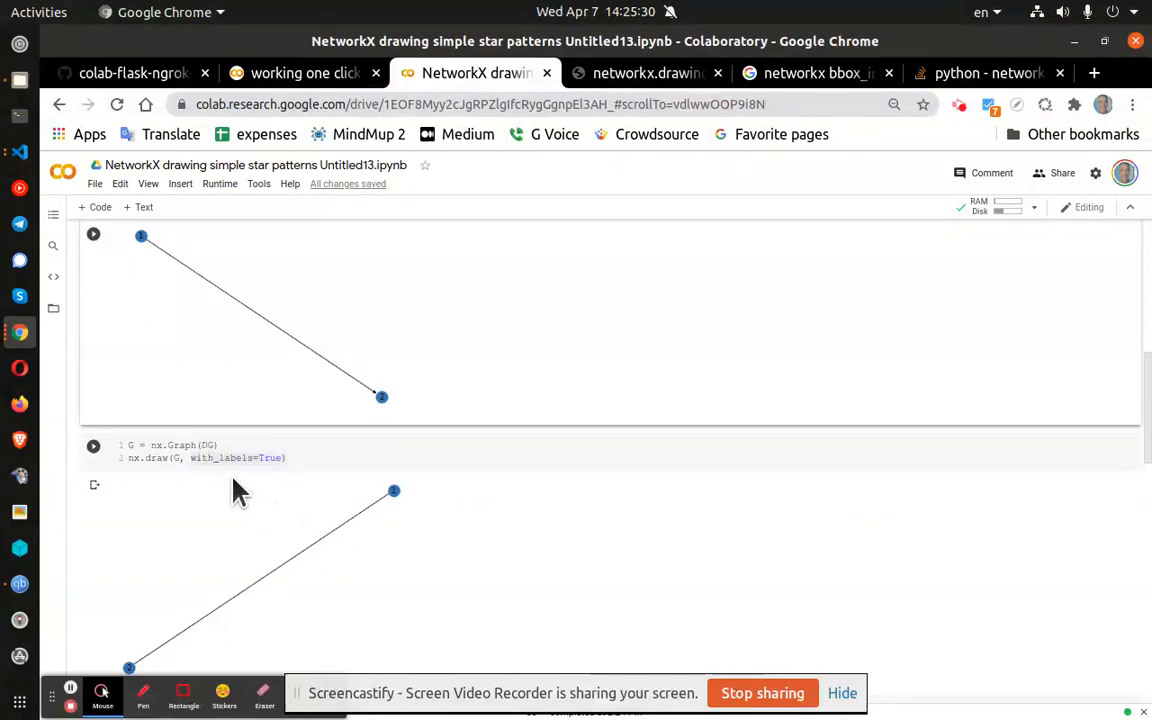
{"action": "scroll", "scroll_direction": "down", "scroll_amount": 3}
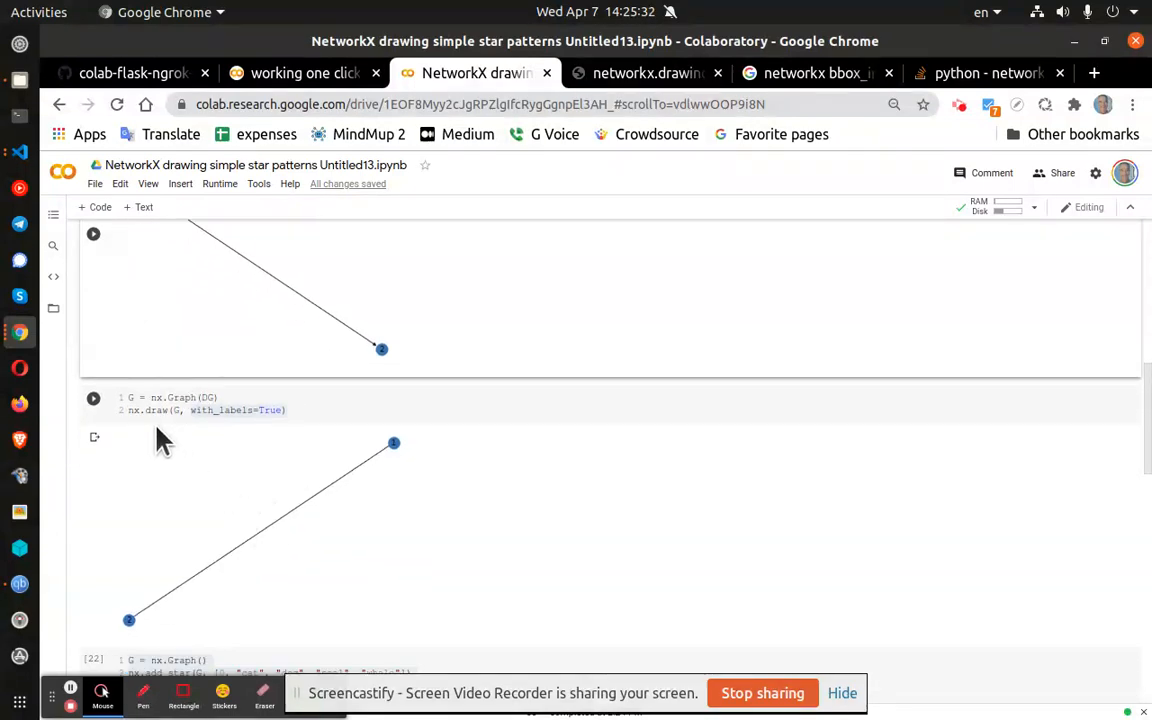
{"action": "mouse_move", "coordinate": [340, 470]}
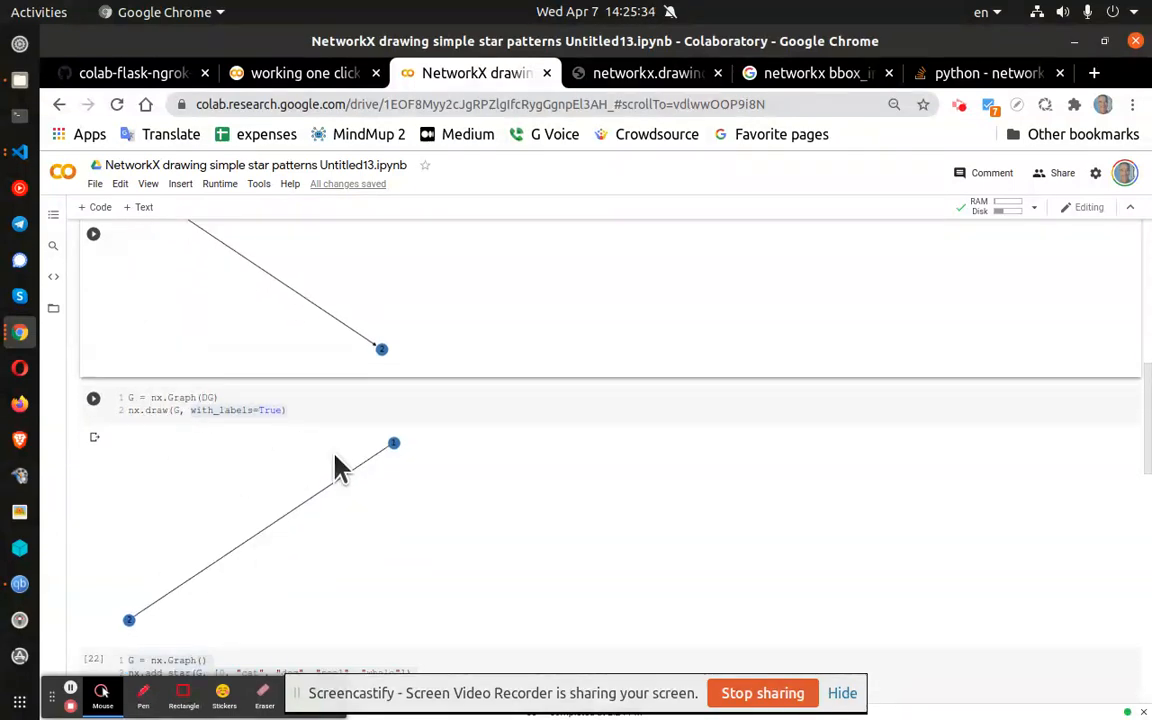
{"action": "scroll", "scroll_direction": "down", "scroll_amount": 3}
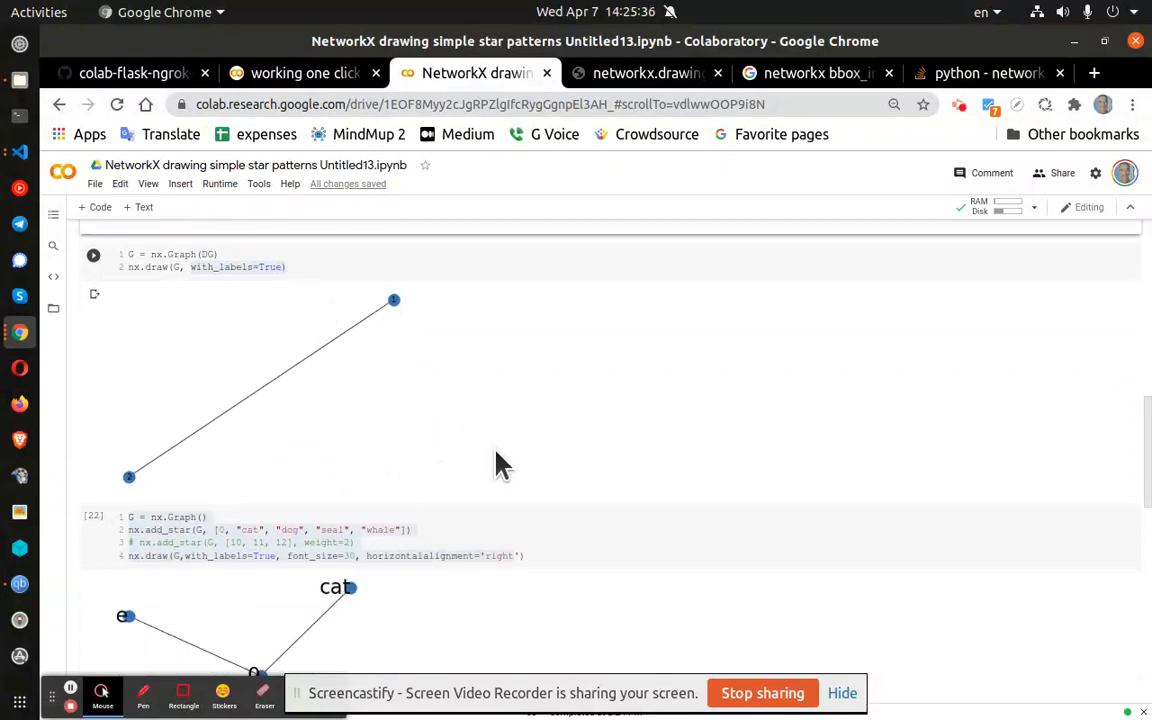
Step: Rename the star centre to 'the center of mammalian life', centre-align labels, and rerun
{"action": "scroll", "scroll_direction": "down", "scroll_amount": 3}
{"action": "type", "text": "\"the center of "}
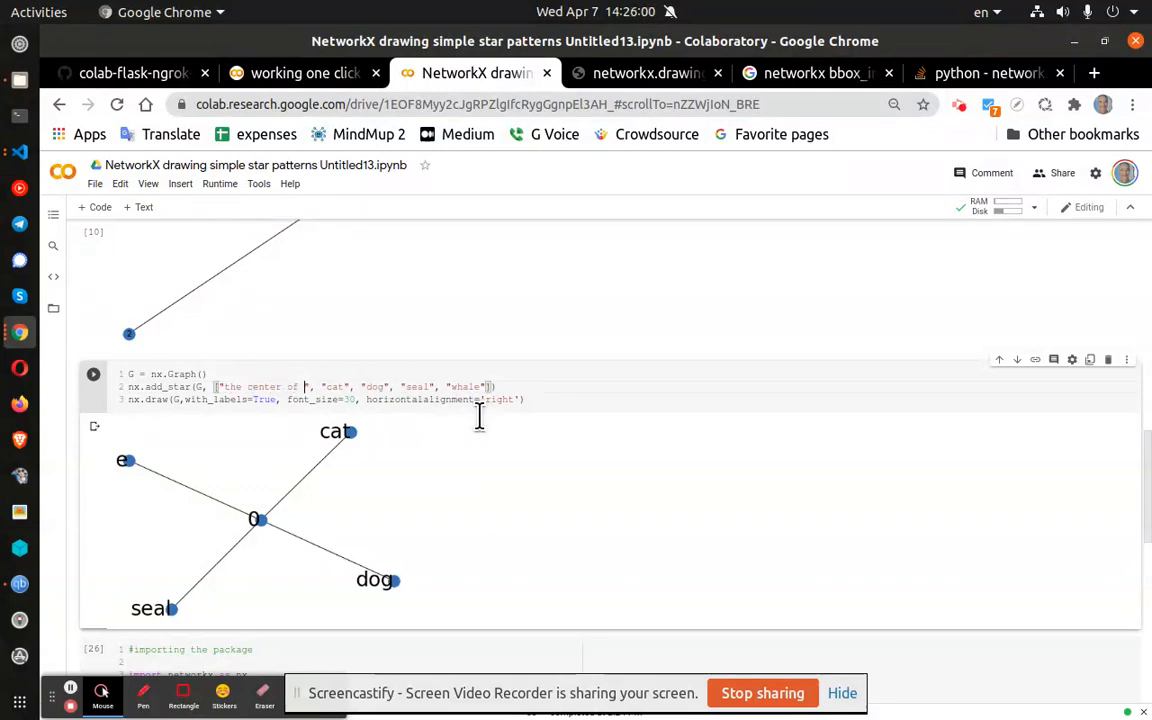
{"action": "type", "text": "man"}
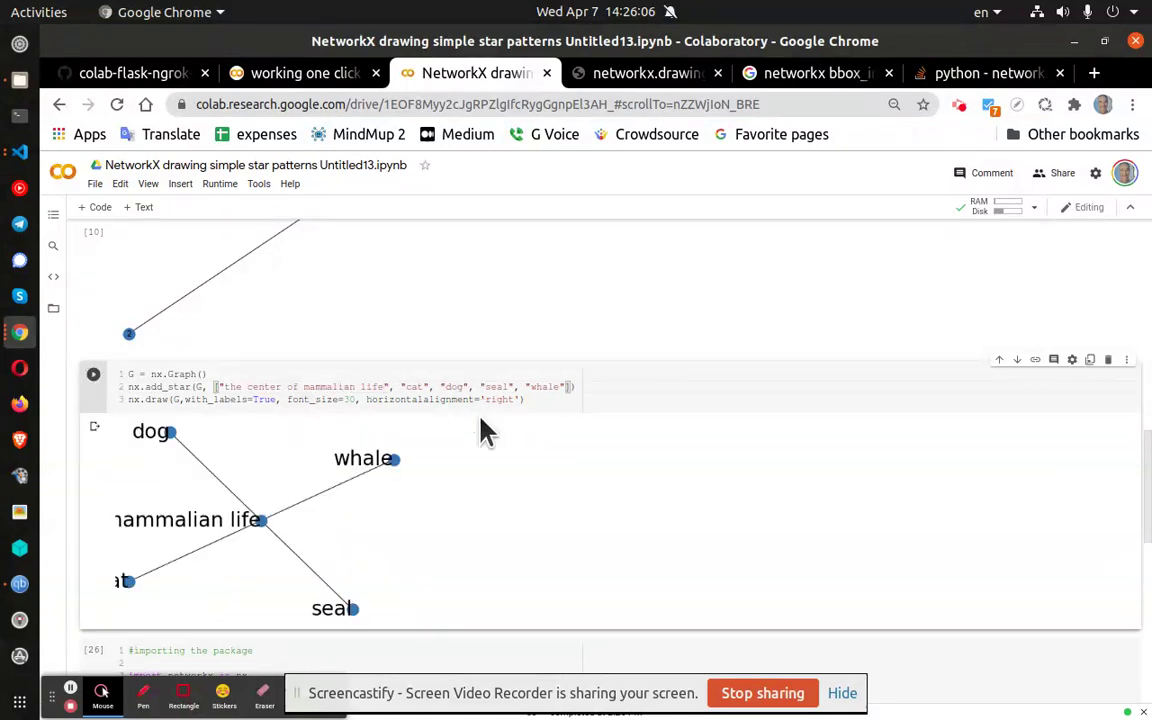
{"action": "mouse_move", "coordinate": [340, 560]}
{"action": "type", "text": "cen"}
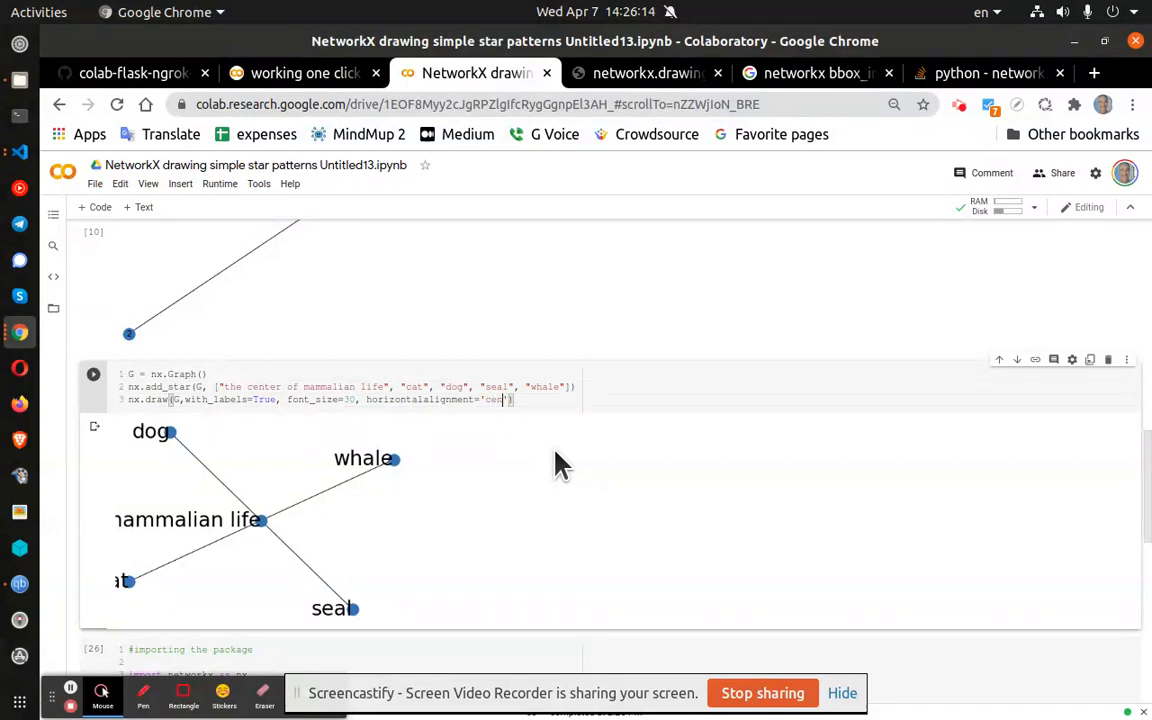
{"action": "left_click", "coordinate": [93, 374]}
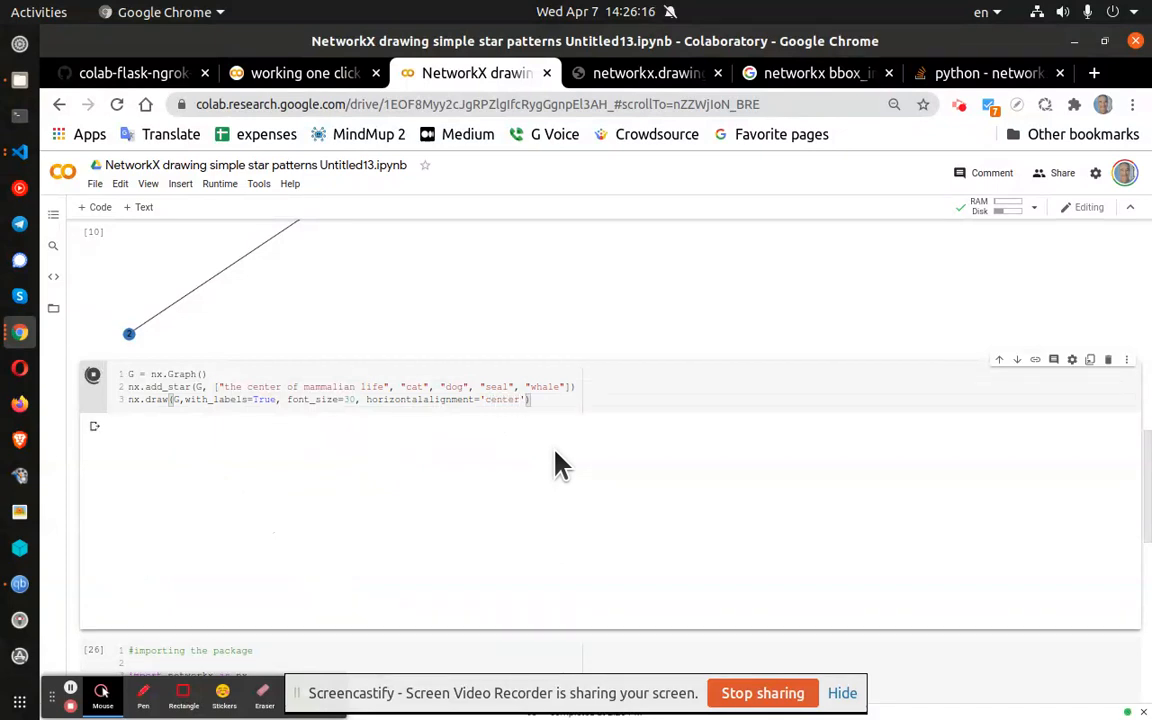
{"action": "left_click", "coordinate": [93, 373]}
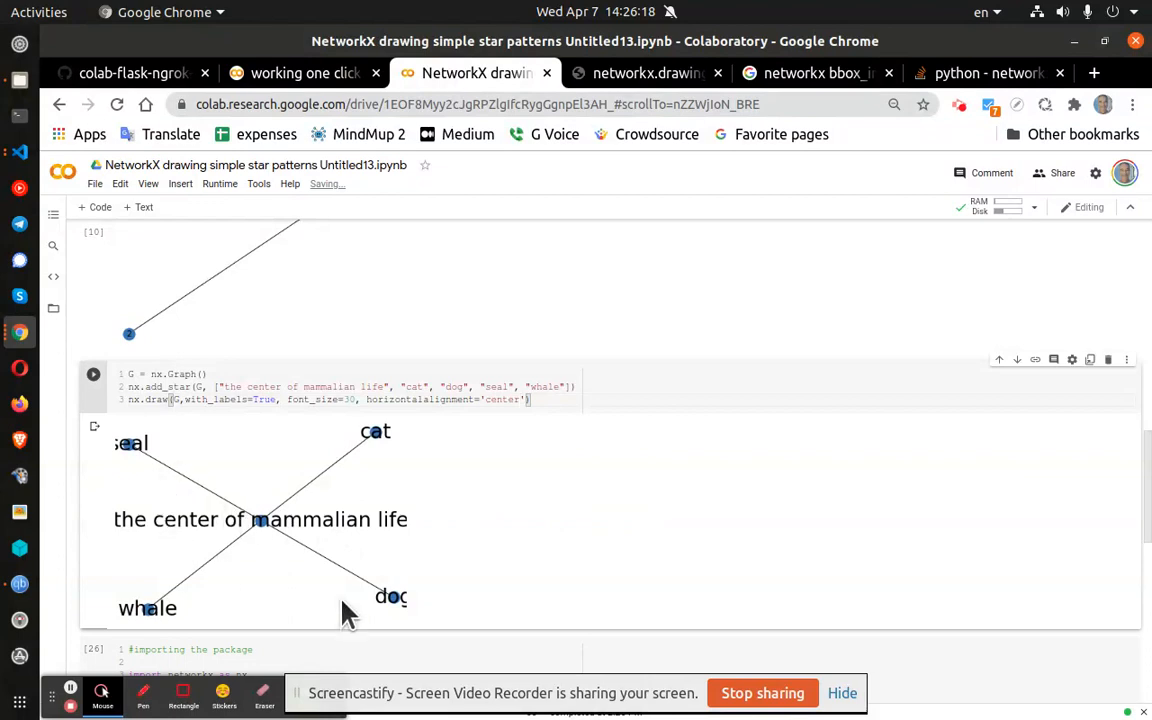
{"action": "mouse_move", "coordinate": [498, 548]}
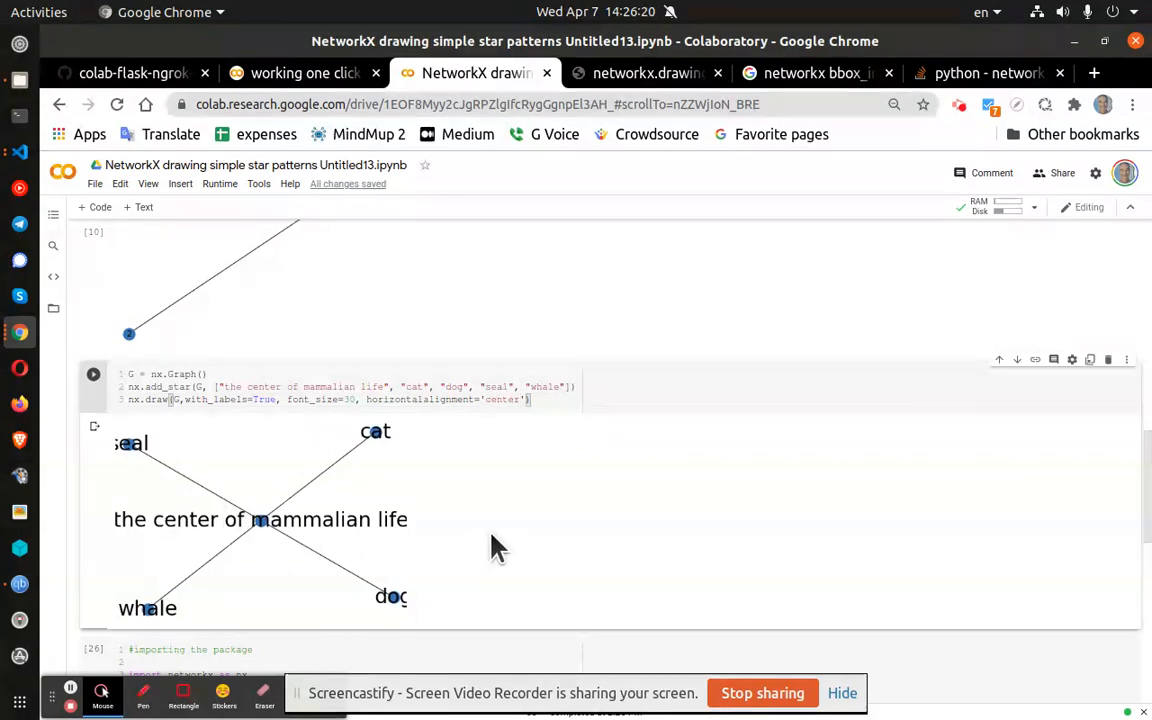
{"action": "scroll", "scroll_direction": "down", "scroll_amount": 3}
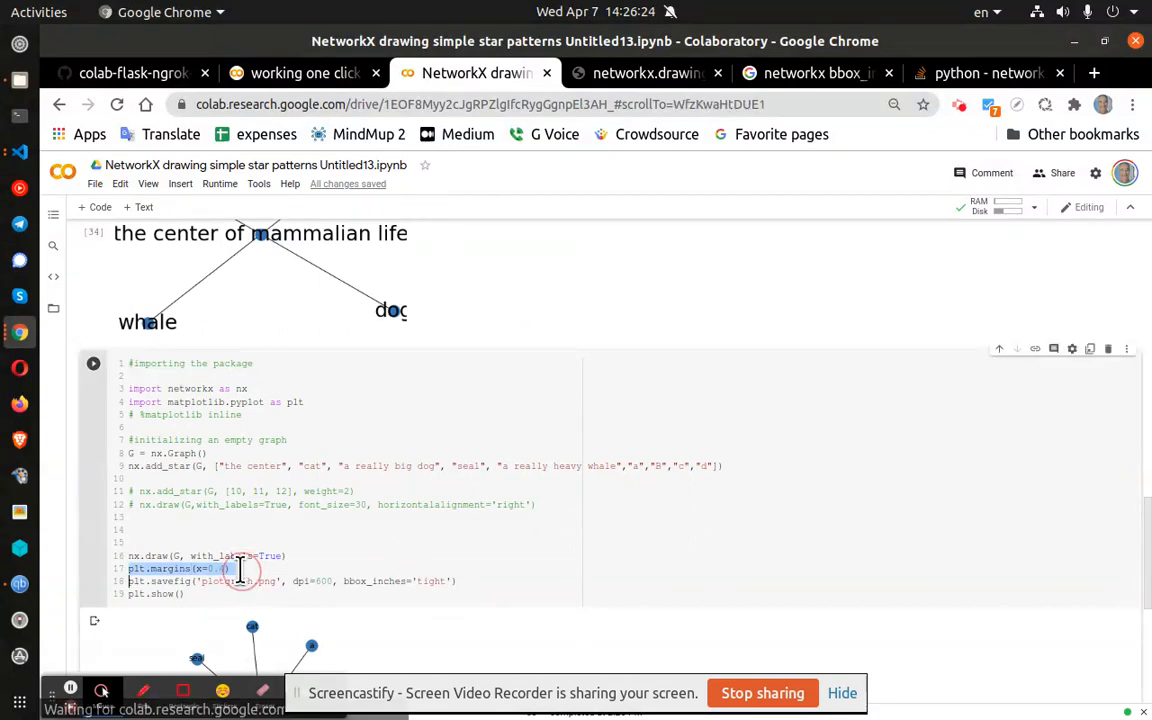
Step: Add plt.margins(x=0.4) after the add_star line and rerun the star graph cell
{"action": "scroll", "scroll_direction": "up", "scroll_amount": 3}
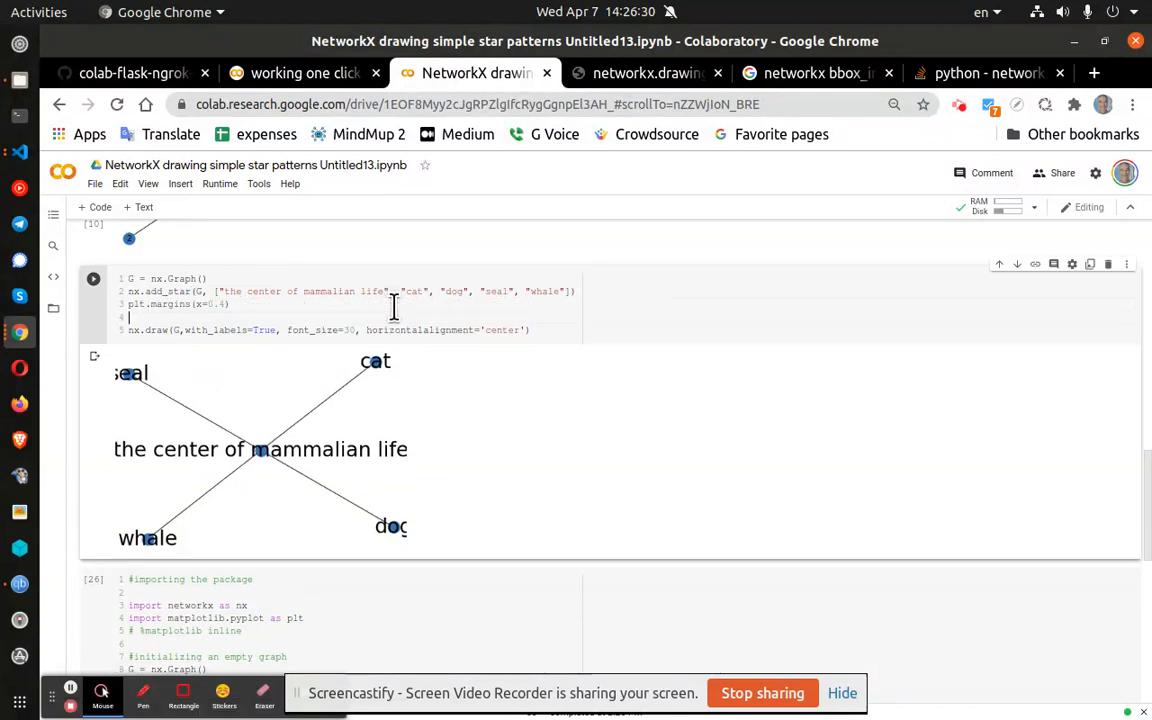
{"action": "left_click", "coordinate": [93, 278]}
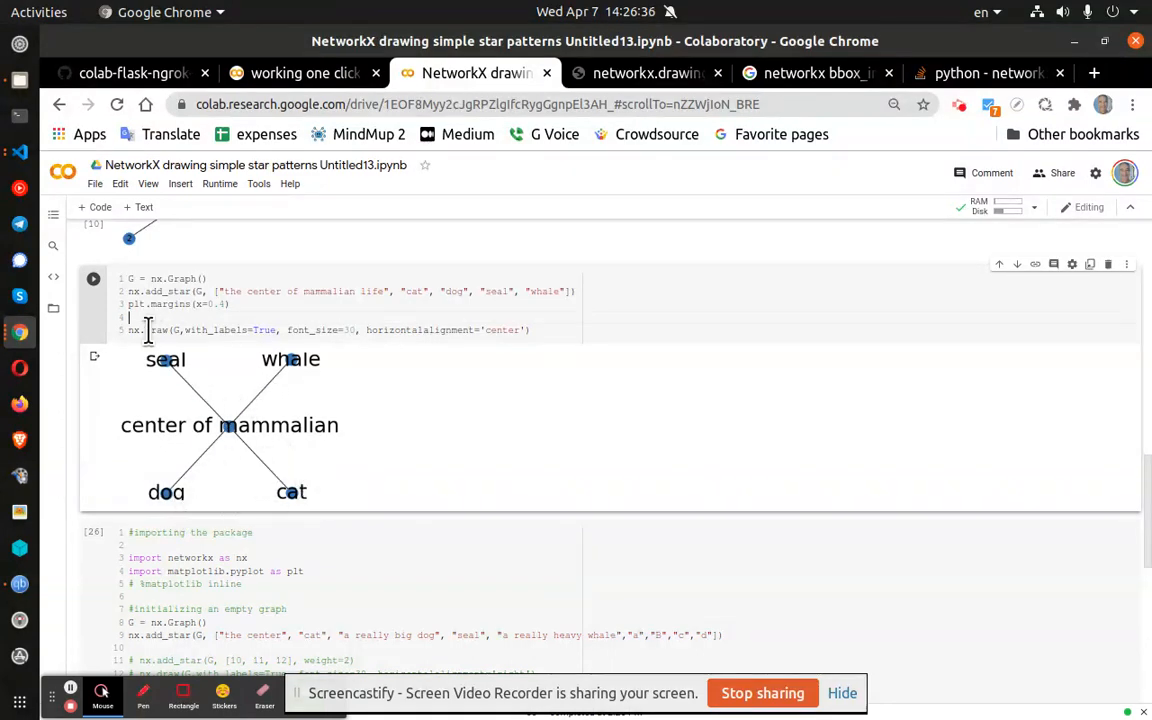
{"action": "double_click", "coordinate": [210, 304]}
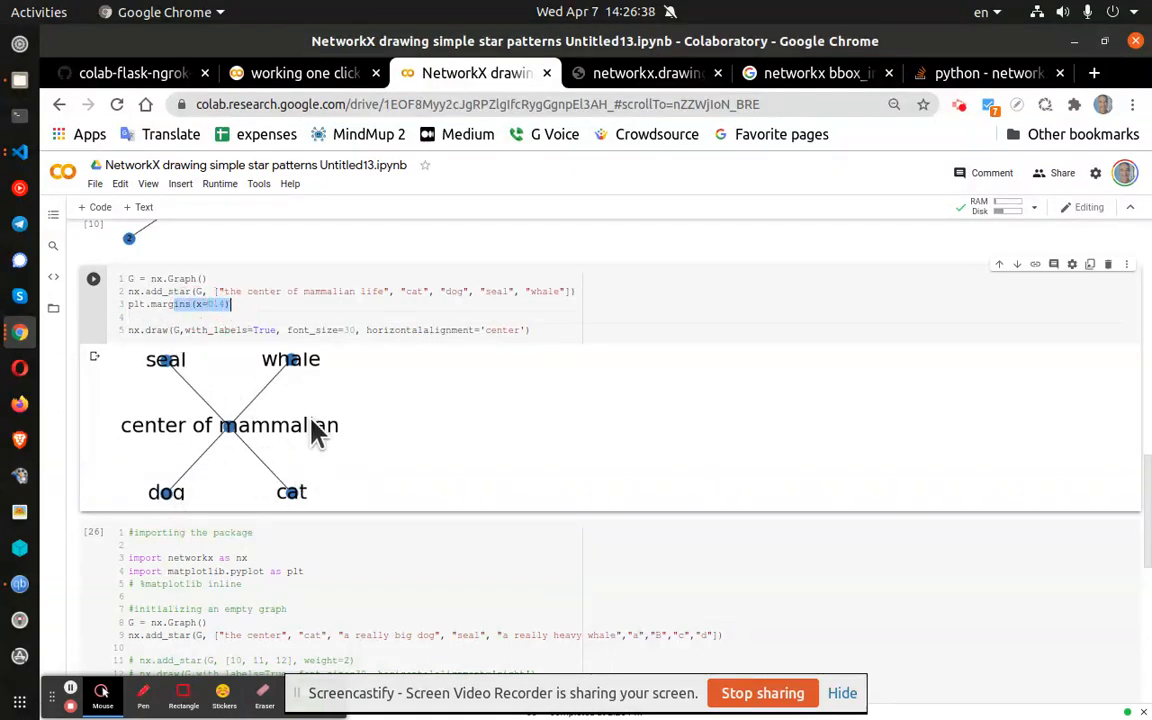
{"action": "mouse_move", "coordinate": [245, 360]}
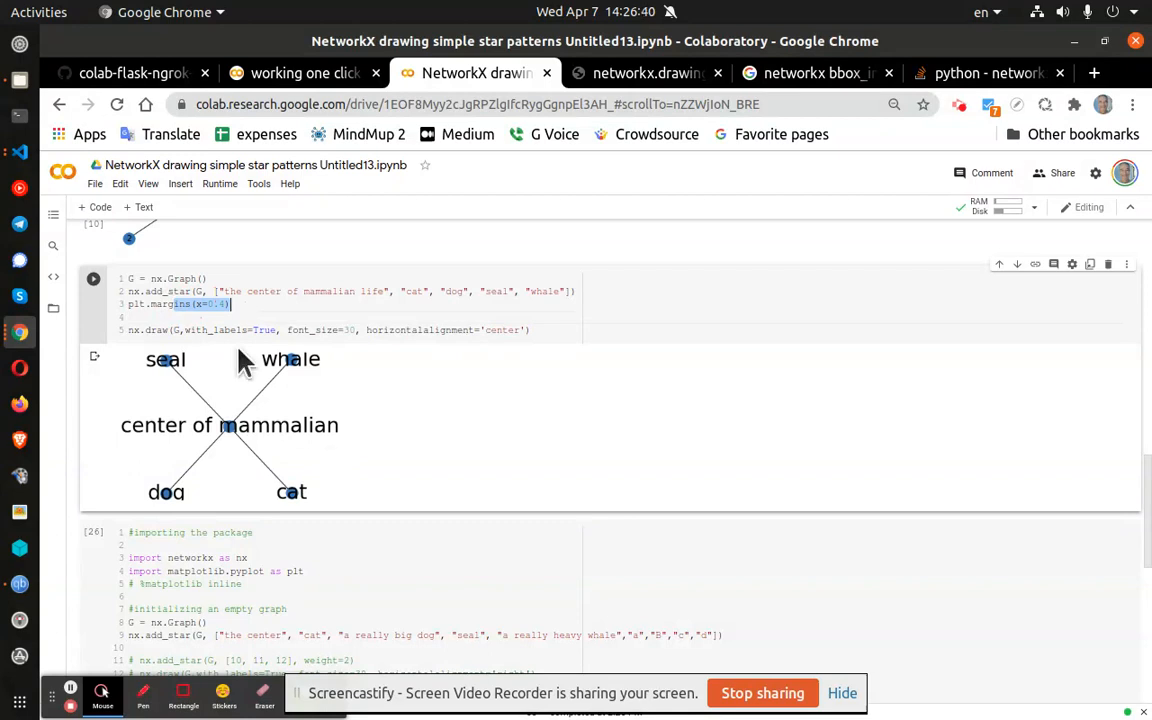
{"action": "mouse_move", "coordinate": [205, 470]}
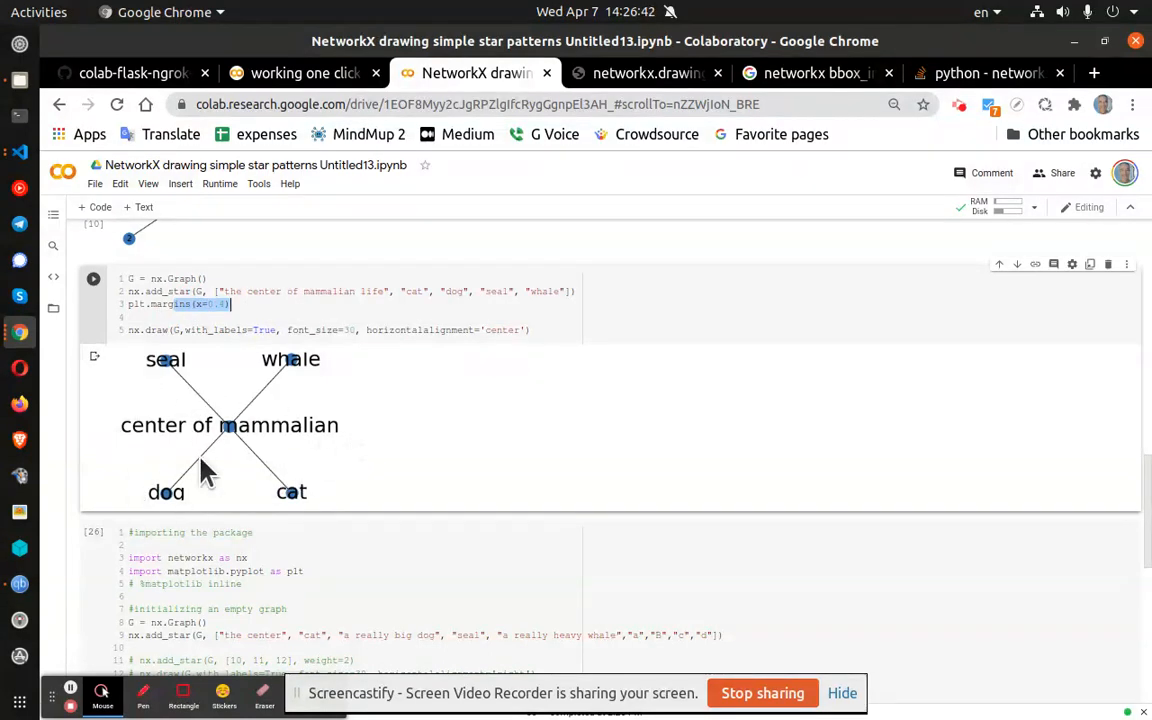
{"action": "right_click", "coordinate": [225, 425]}
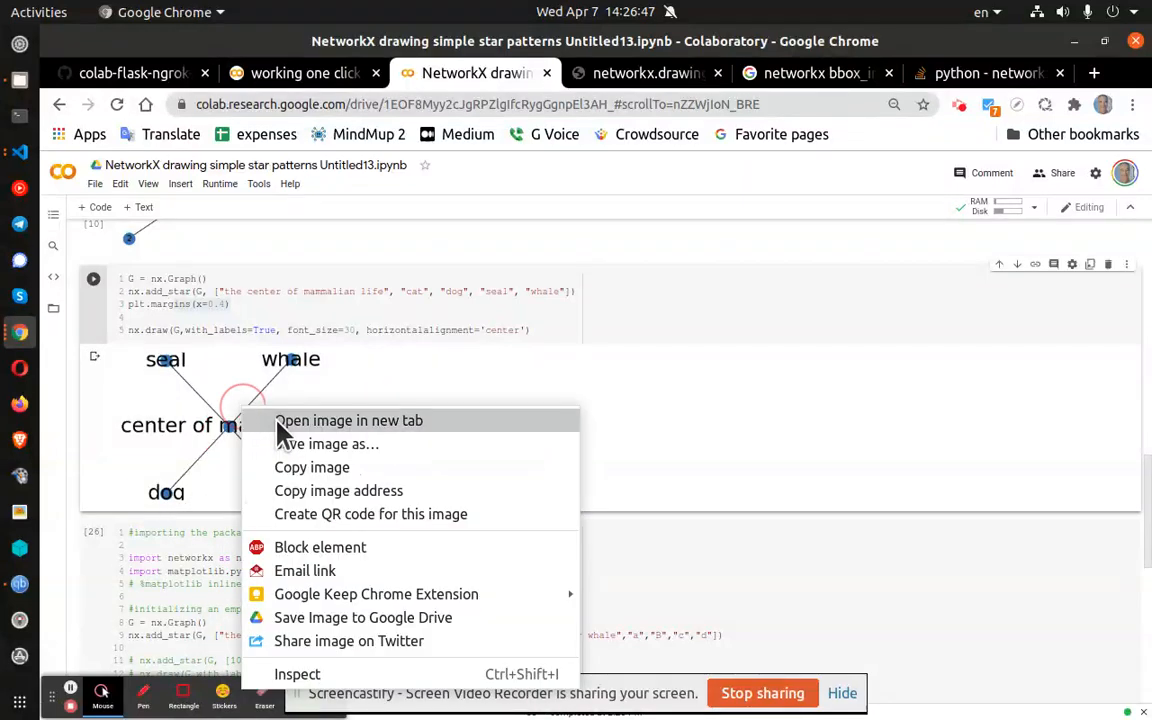
{"action": "left_click", "coordinate": [348, 420]}
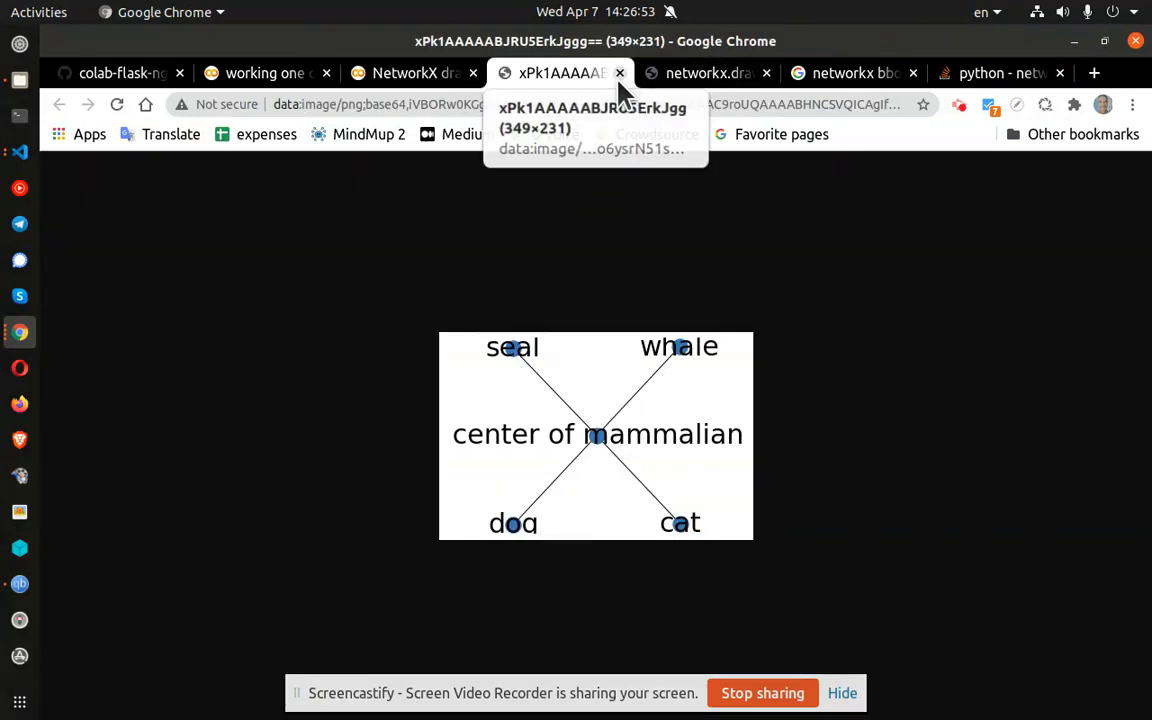
{"action": "left_click", "coordinate": [470, 72]}
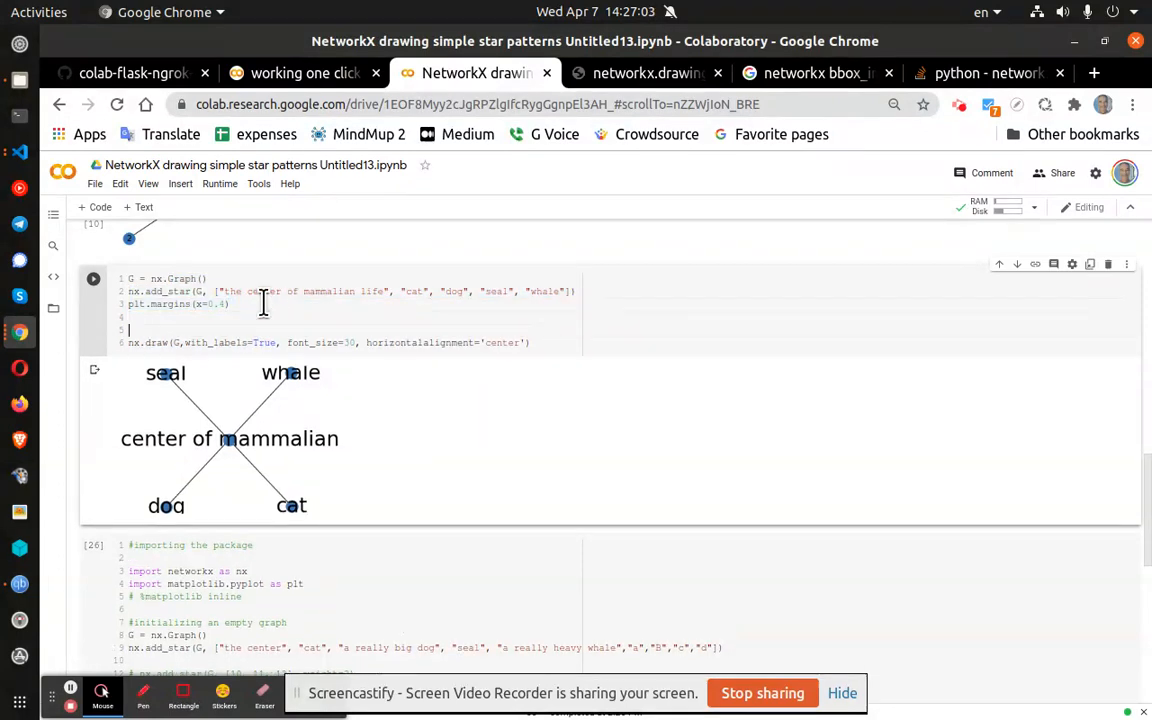
Step: Add a 0.4 margin line, change font_size from 30 to 20, and redraw
{"action": "type", "text": "plt.margins(x=0.4)"}
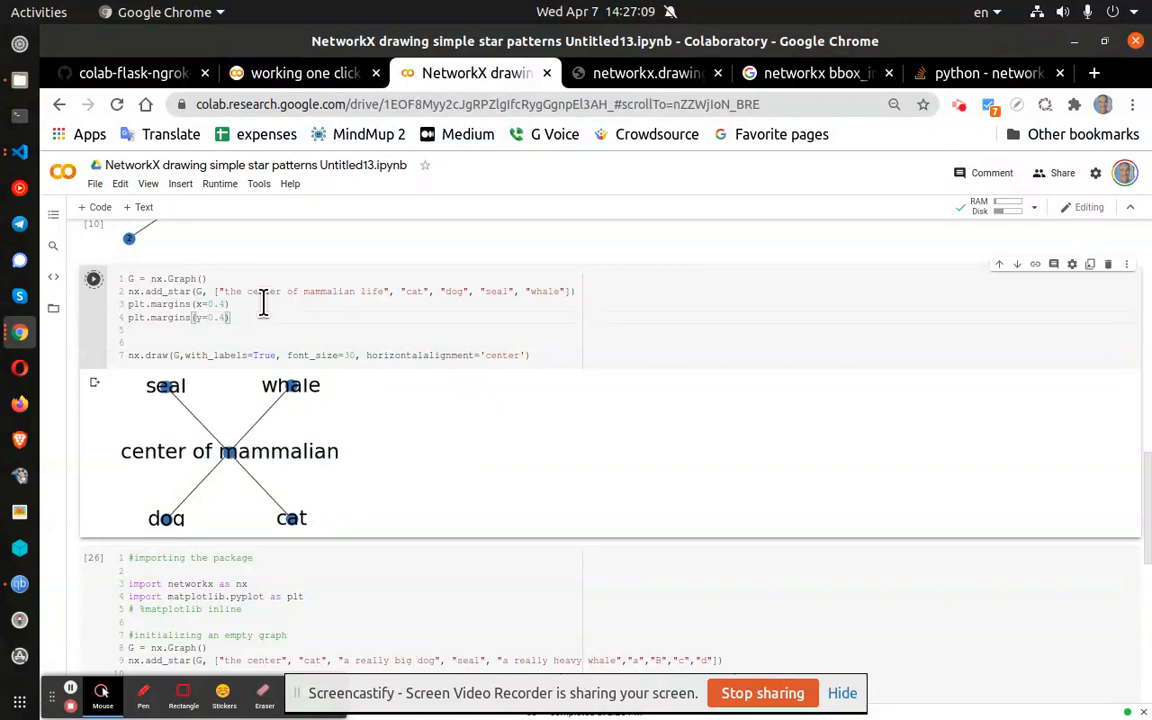
{"action": "left_click", "coordinate": [93, 278]}
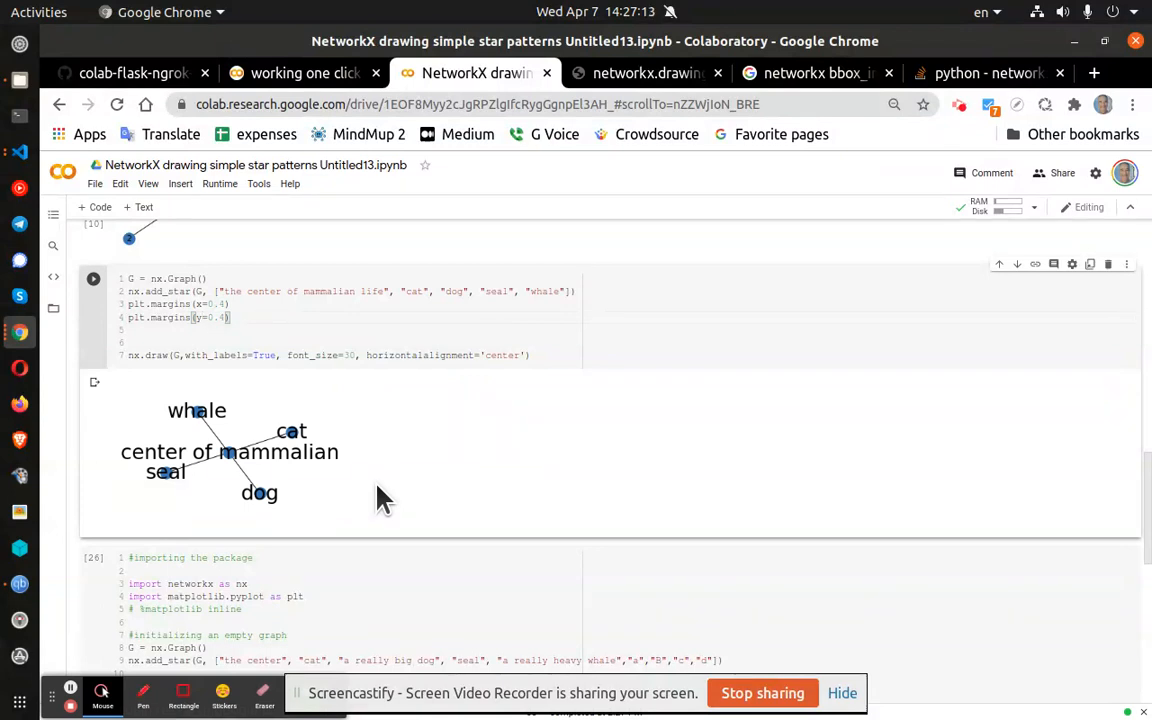
{"action": "mouse_move", "coordinate": [202, 343]}
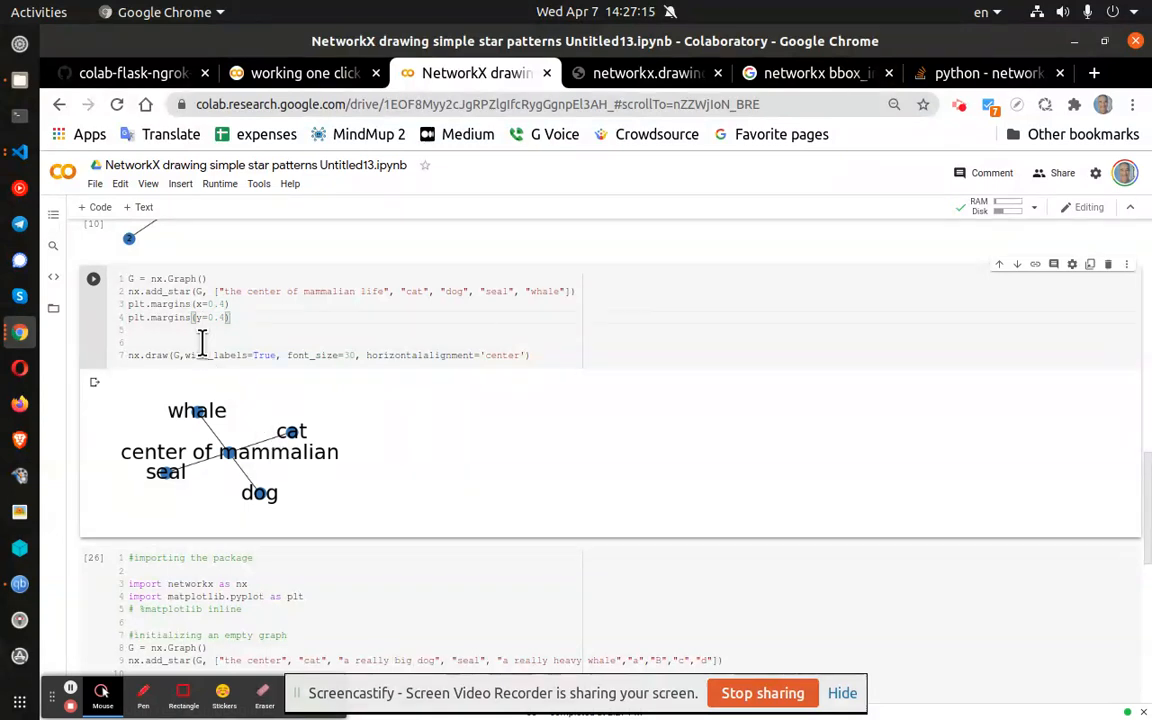
{"action": "mouse_move", "coordinate": [90, 363]}
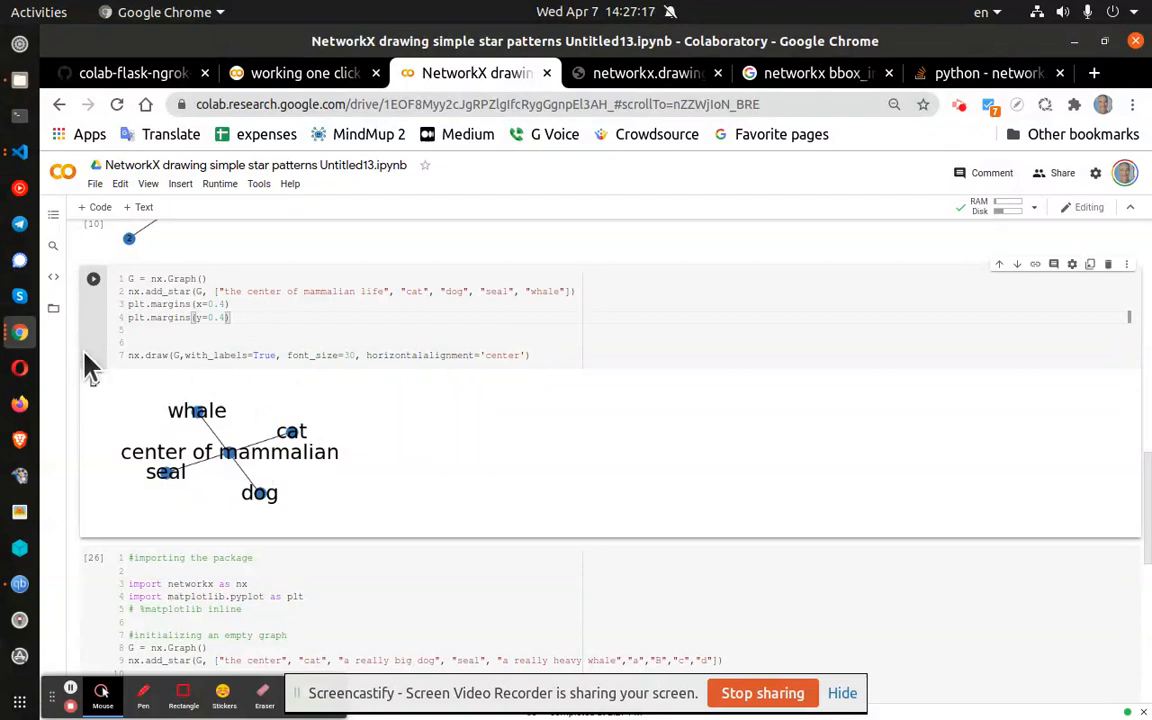
{"action": "mouse_move", "coordinate": [273, 388]}
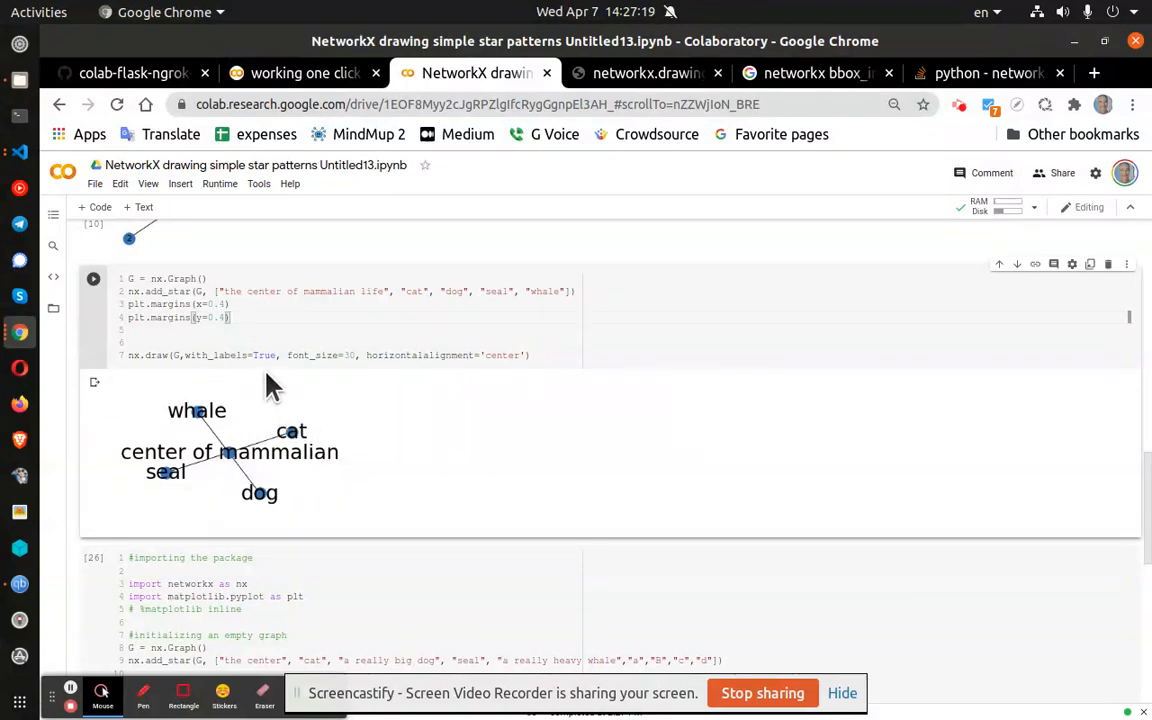
{"action": "left_click", "coordinate": [367, 355]}
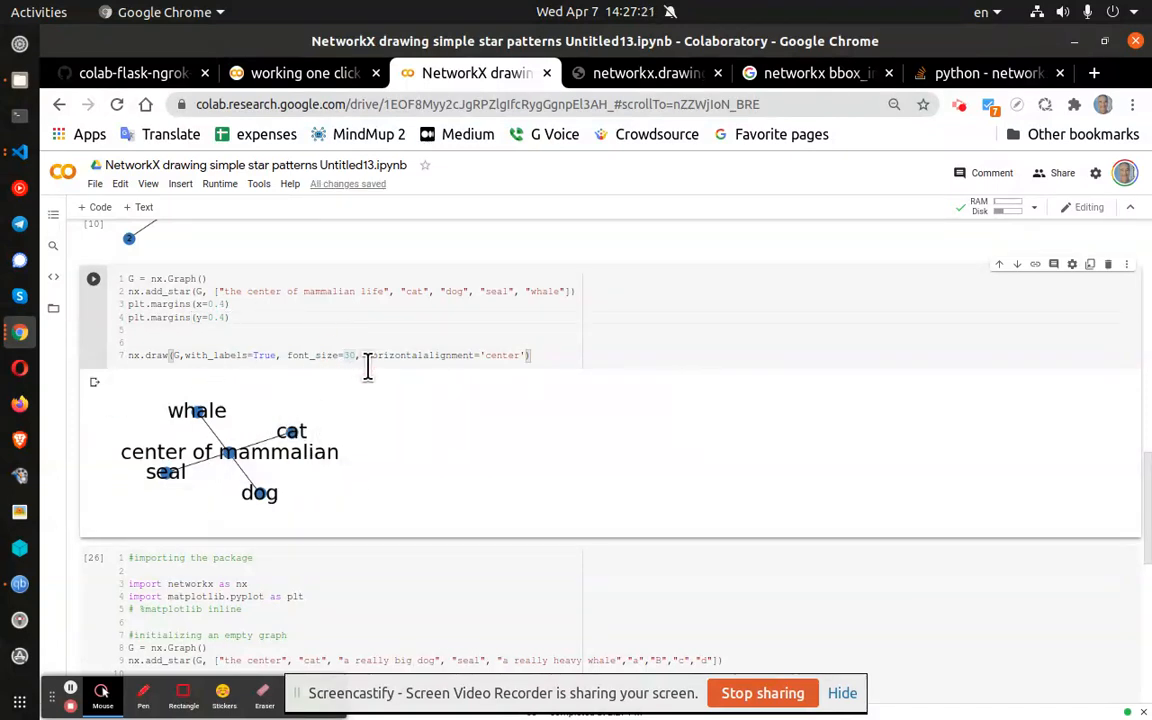
{"action": "left_click", "coordinate": [93, 278]}
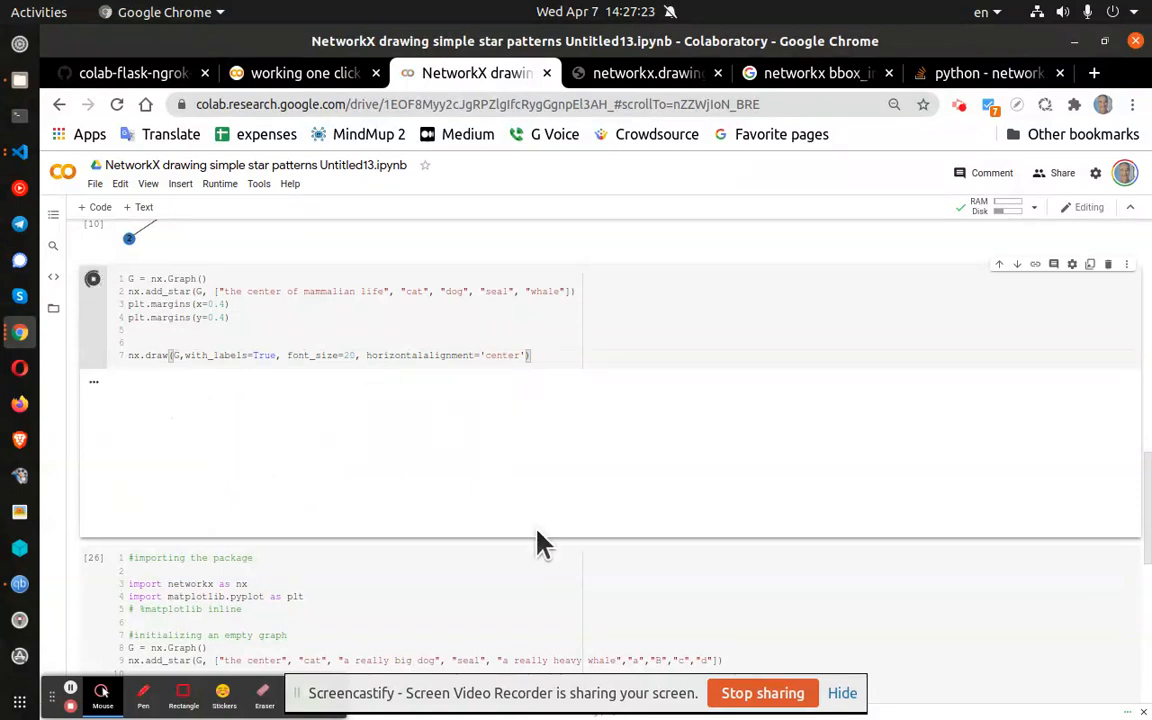
{"action": "left_click", "coordinate": [92, 278]}
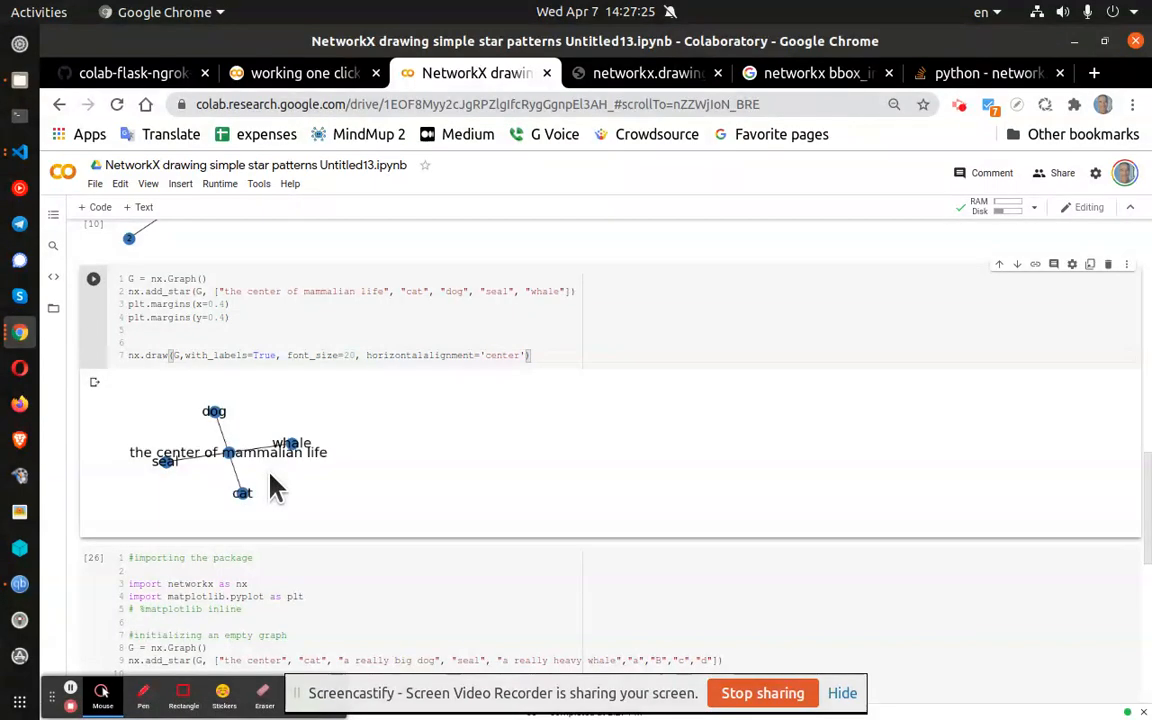
{"action": "mouse_move", "coordinate": [378, 527]}
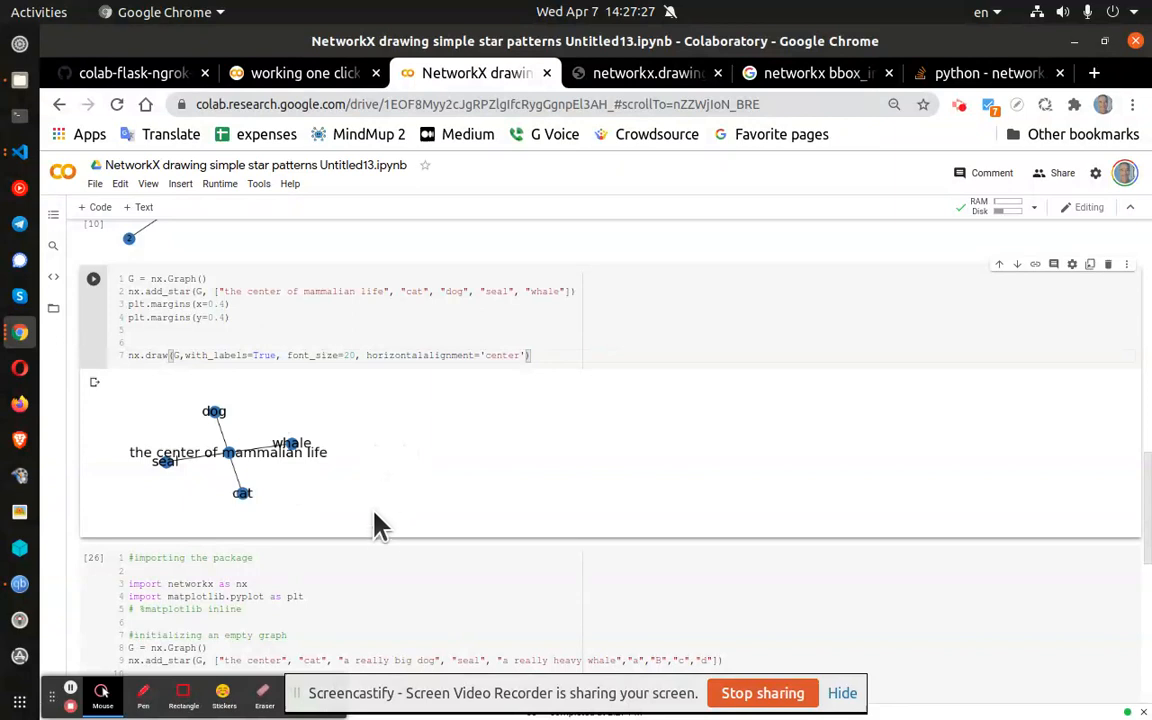
Step: Run the savefig cell writing plotgraph.png at 600 dpi and select the file name
{"action": "scroll", "scroll_direction": "down", "scroll_amount": 3}
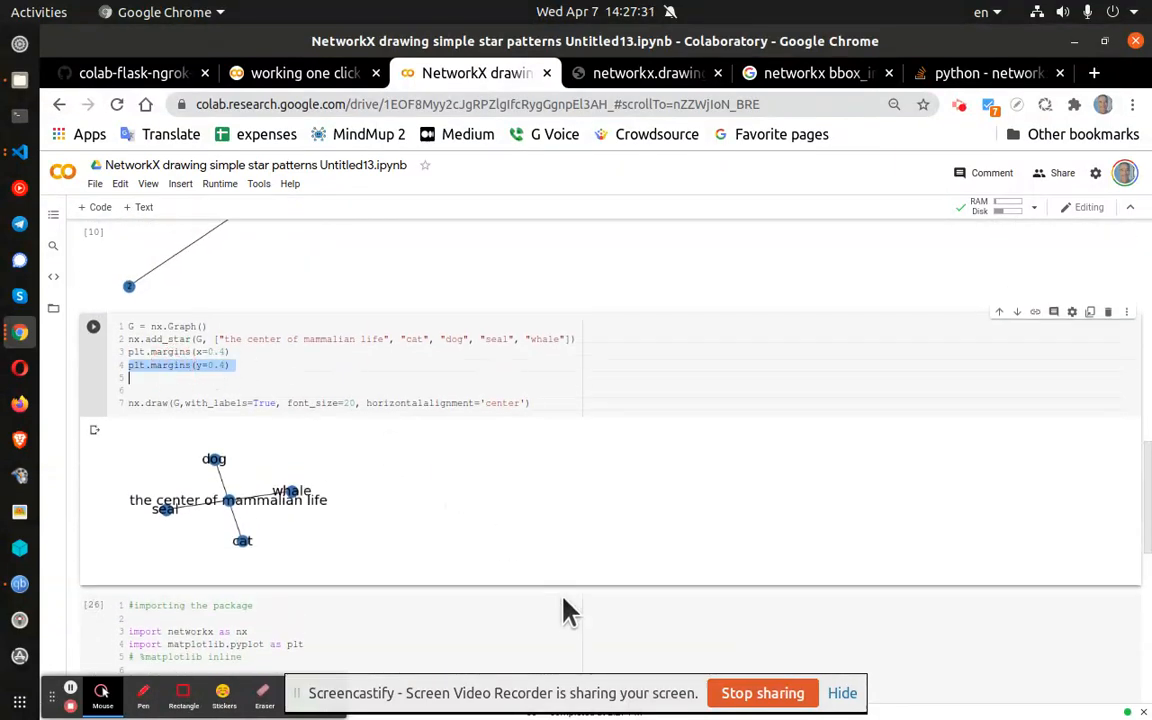
{"action": "scroll", "scroll_direction": "down", "scroll_amount": 3}
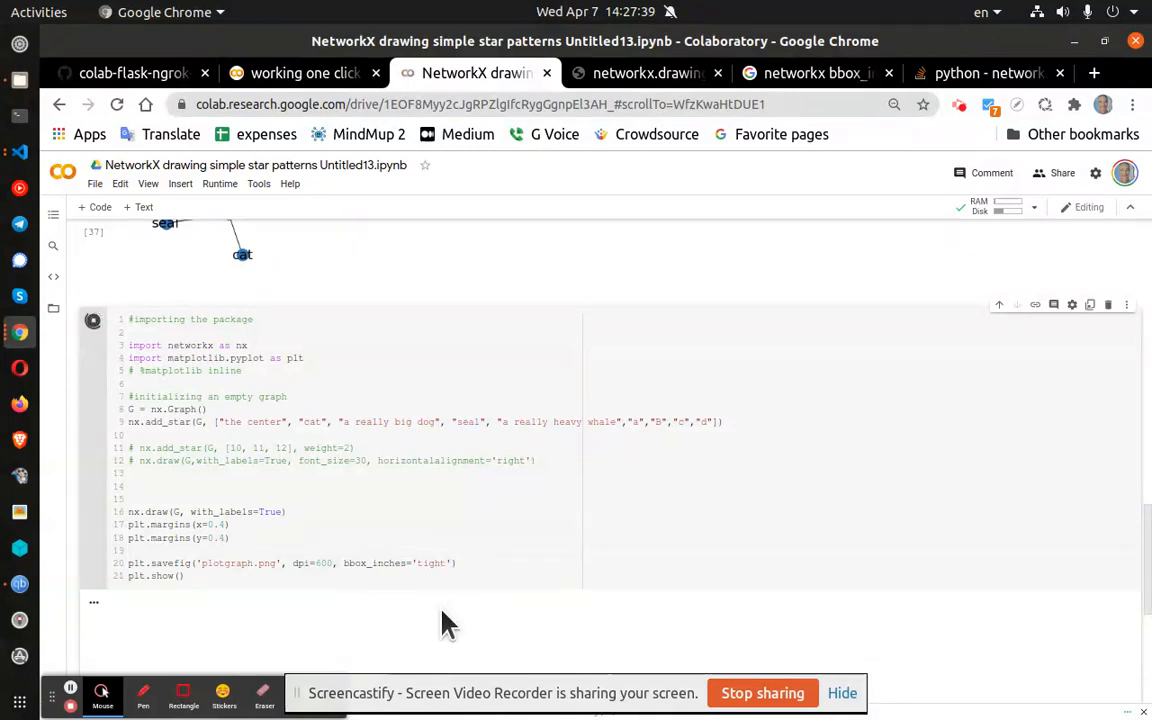
{"action": "left_click", "coordinate": [93, 320]}
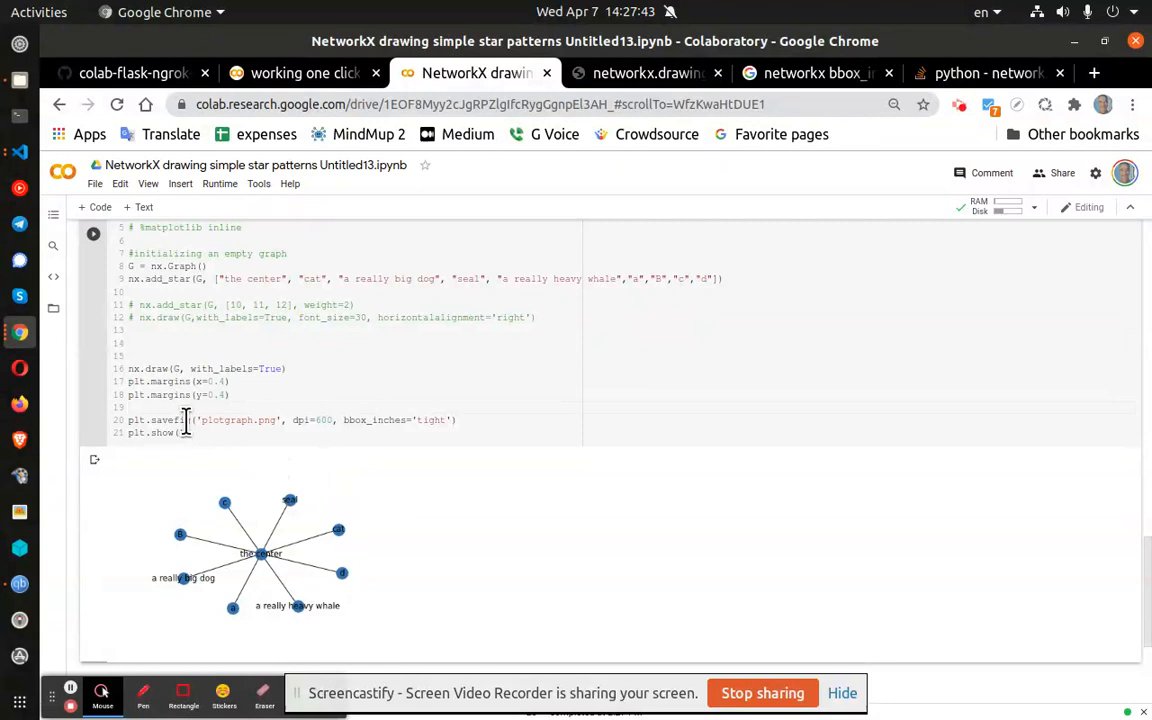
{"action": "double_click", "coordinate": [225, 419]}
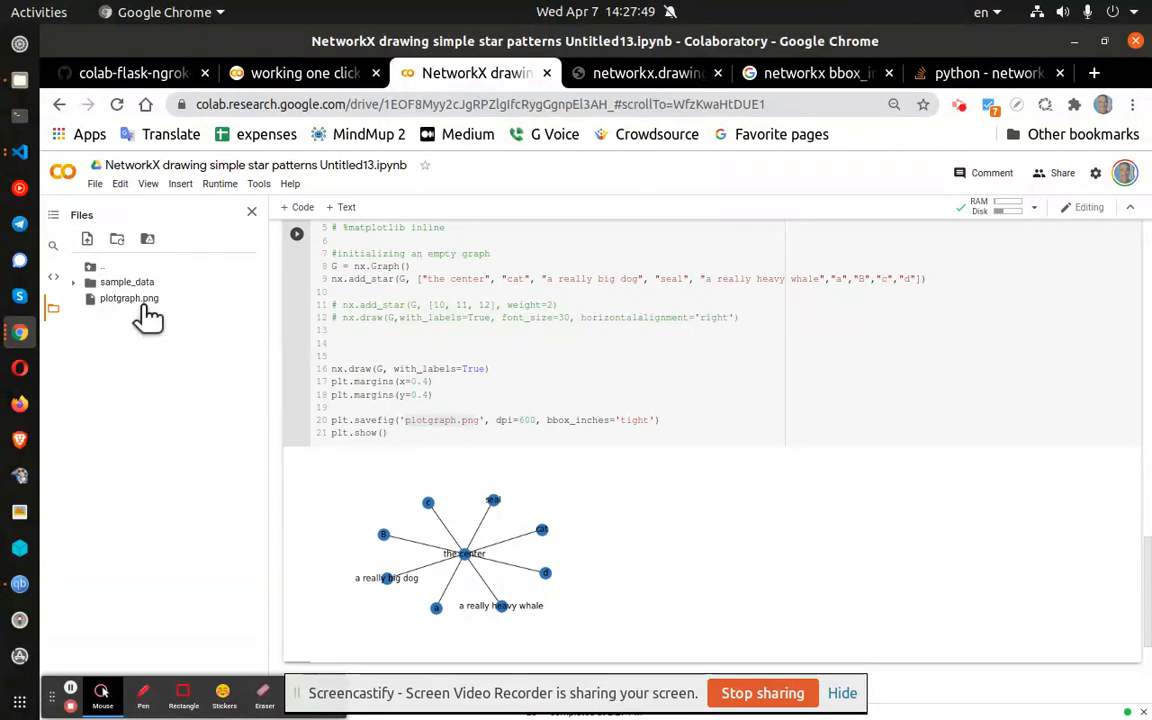
Step: Open plotgraph.png from Files, widen its preview pane, and right-click the image
{"action": "left_click", "coordinate": [129, 298]}
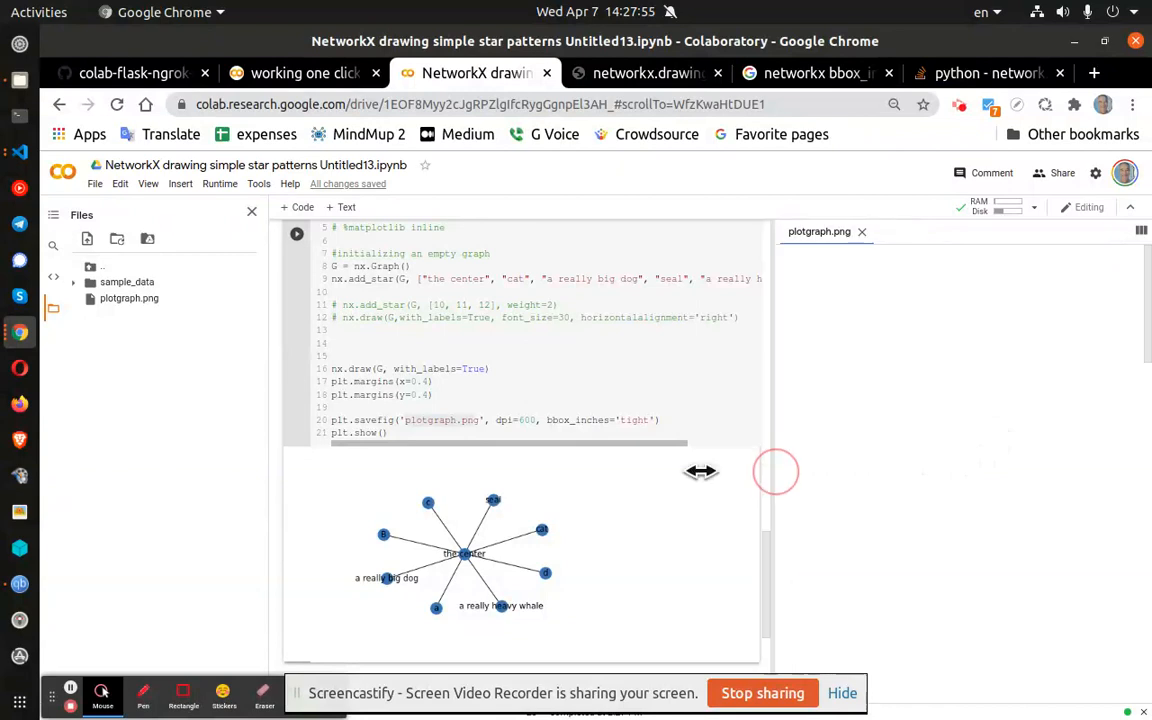
{"action": "left_click_drag", "start_coordinate": [760, 472], "coordinate": [640, 472]}
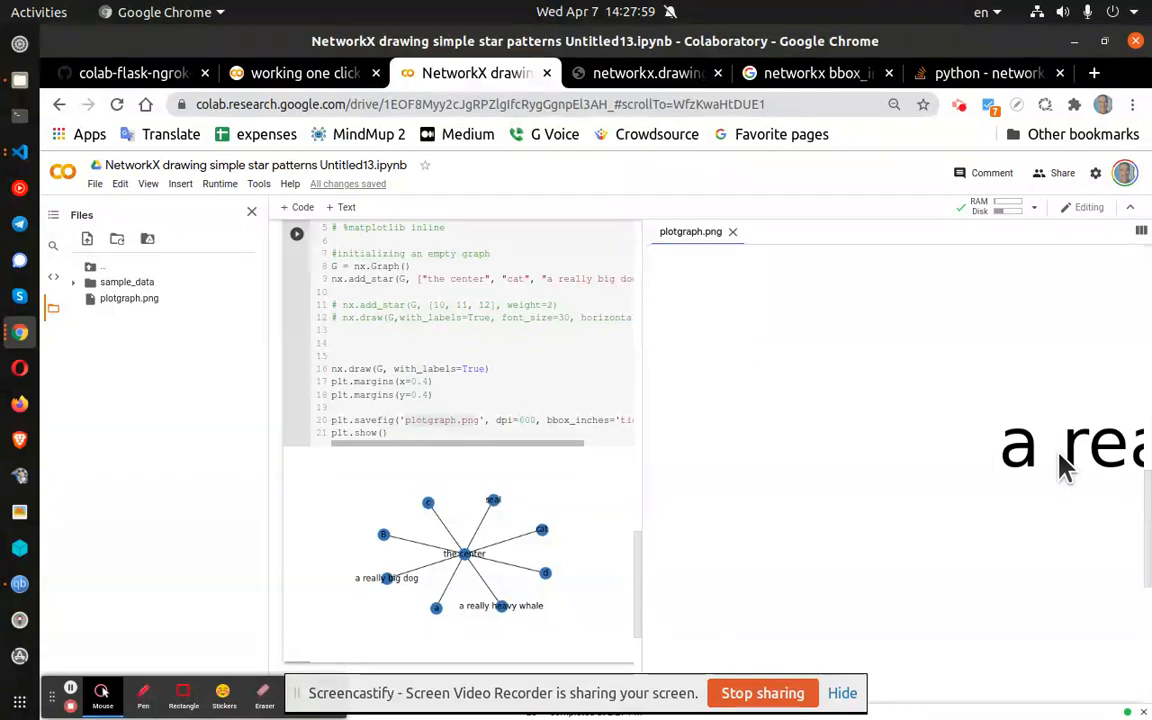
{"action": "right_click", "coordinate": [1008, 380]}
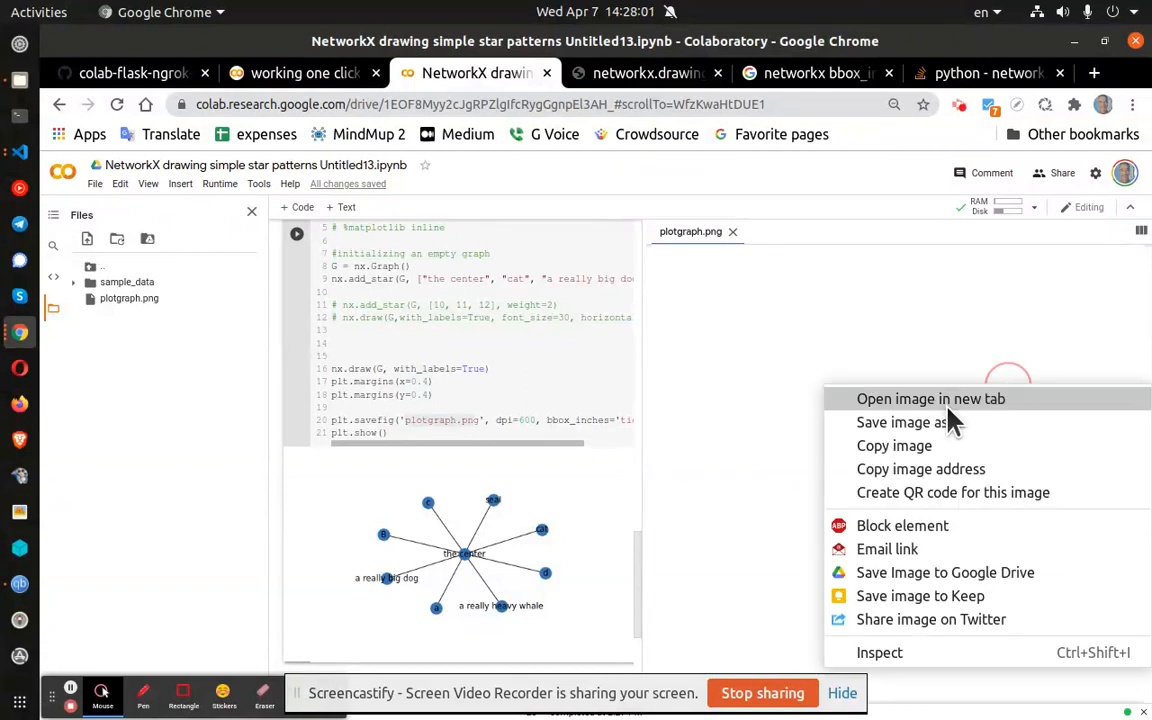
Step: View the 3719×2519 plotgraph image in a new tab, zooming in and out
{"action": "left_click", "coordinate": [930, 398]}
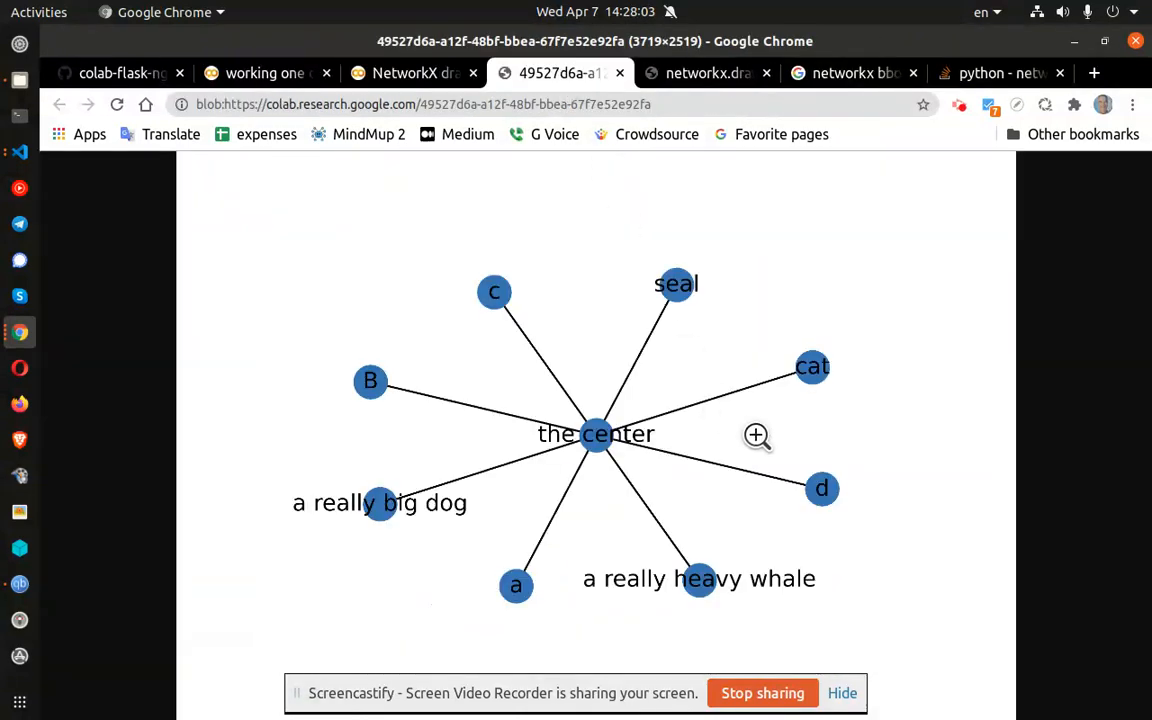
{"action": "mouse_move", "coordinate": [597, 593]}
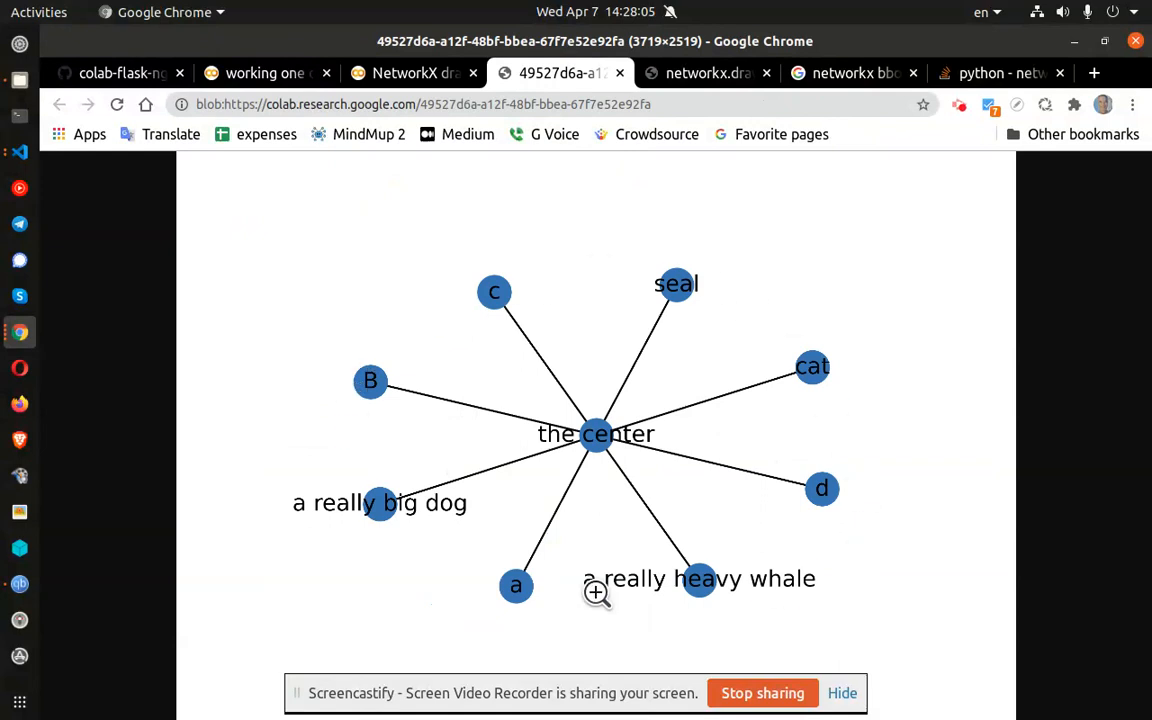
{"action": "left_click", "coordinate": [410, 72]}
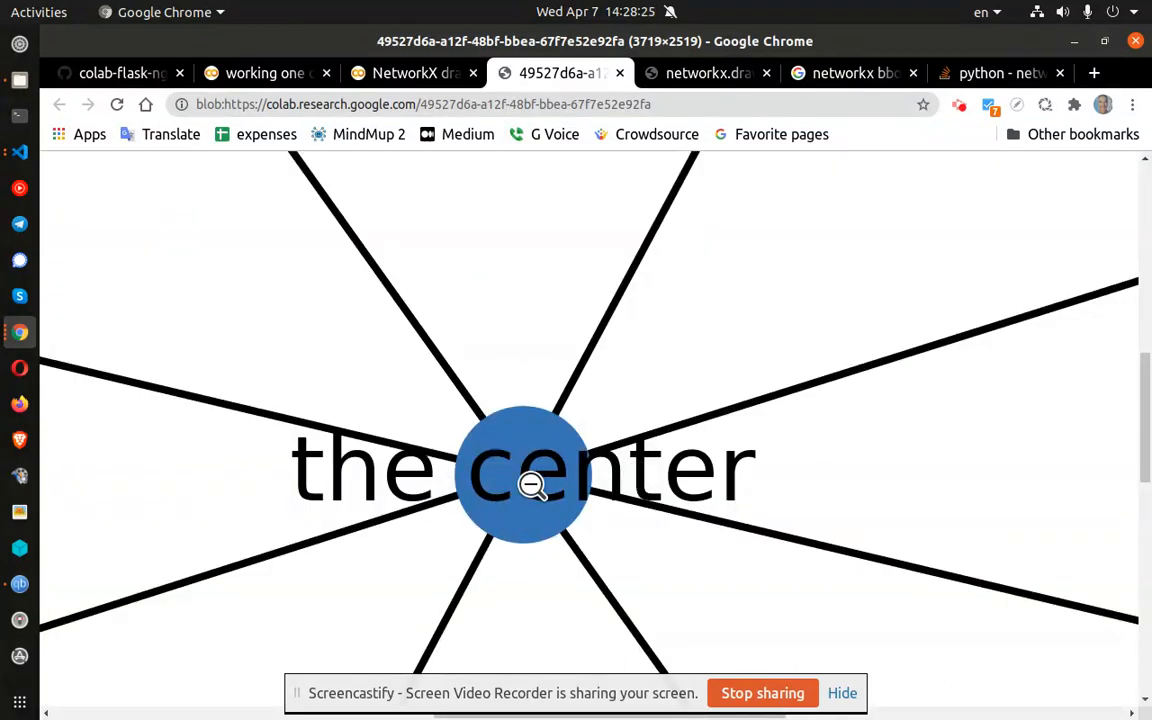
{"action": "left_click", "coordinate": [410, 72]}
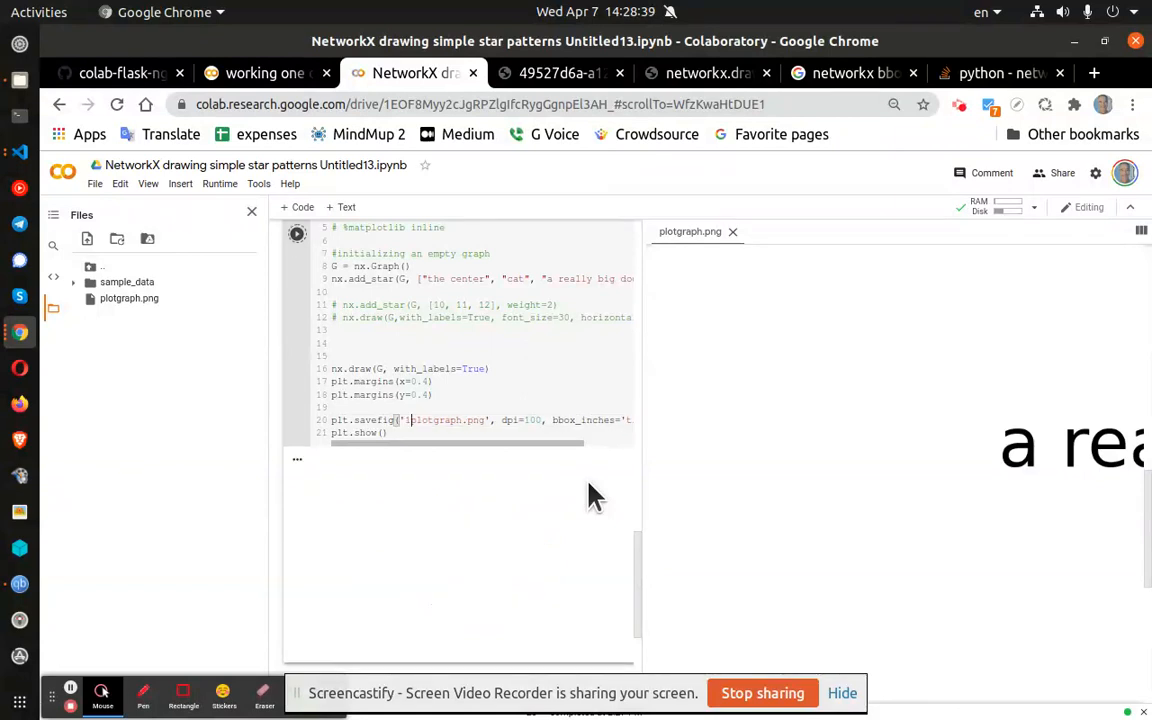
Step: Close the old plotgraph.png preview and open 1plotgraph.png from the Files panel
{"action": "left_click", "coordinate": [296, 233]}
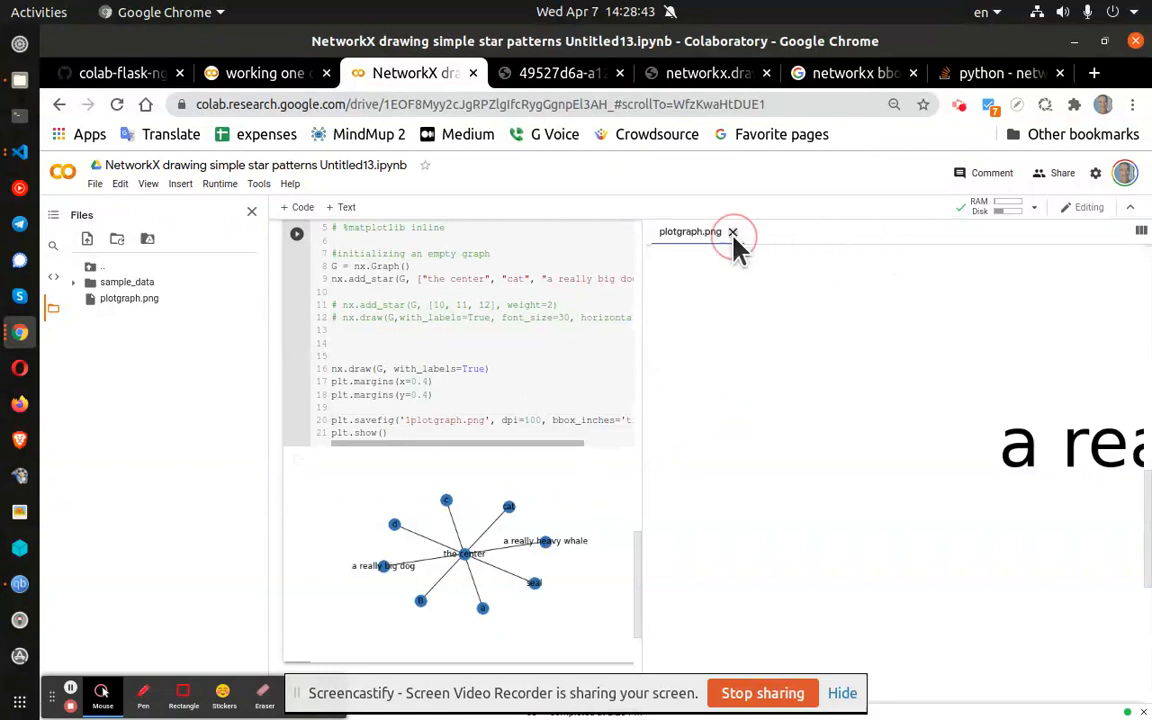
{"action": "left_click", "coordinate": [733, 231]}
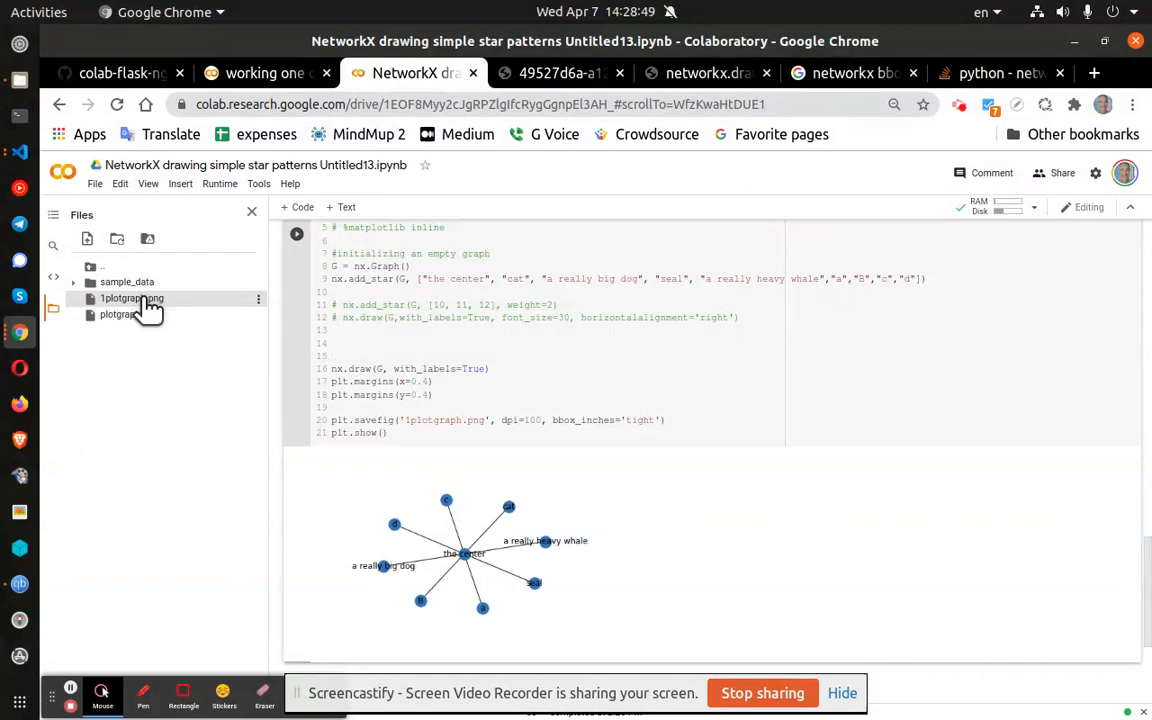
{"action": "double_click", "coordinate": [131, 298]}
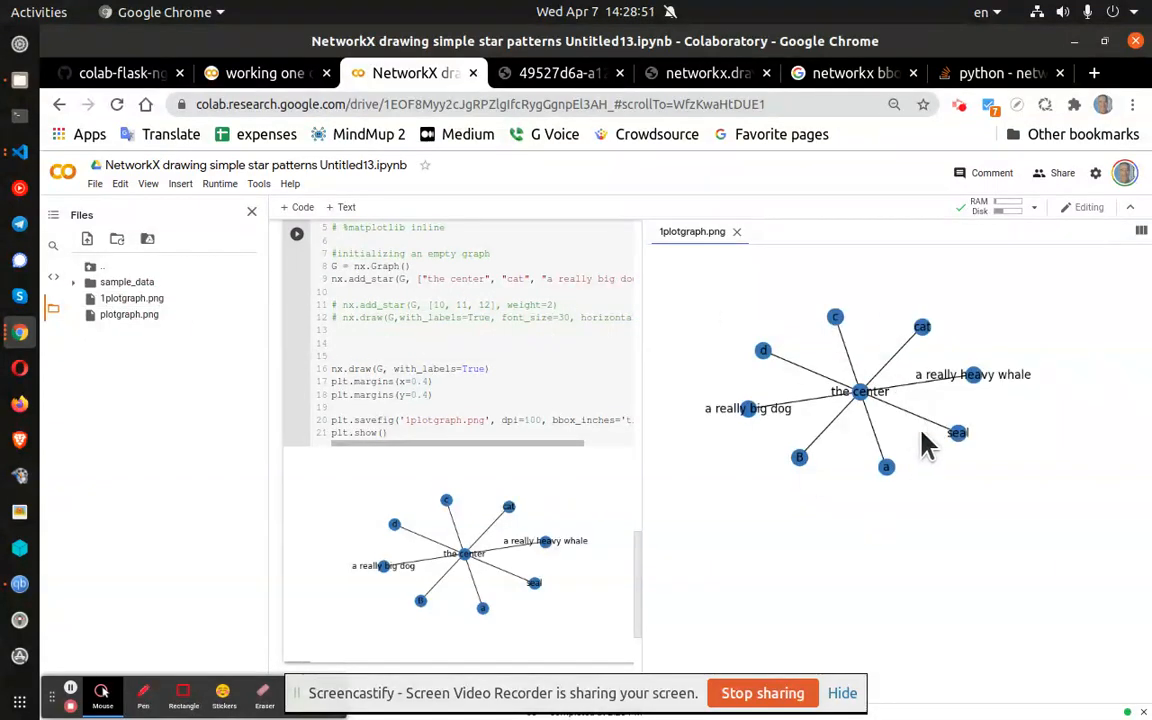
{"action": "mouse_move", "coordinate": [900, 430]}
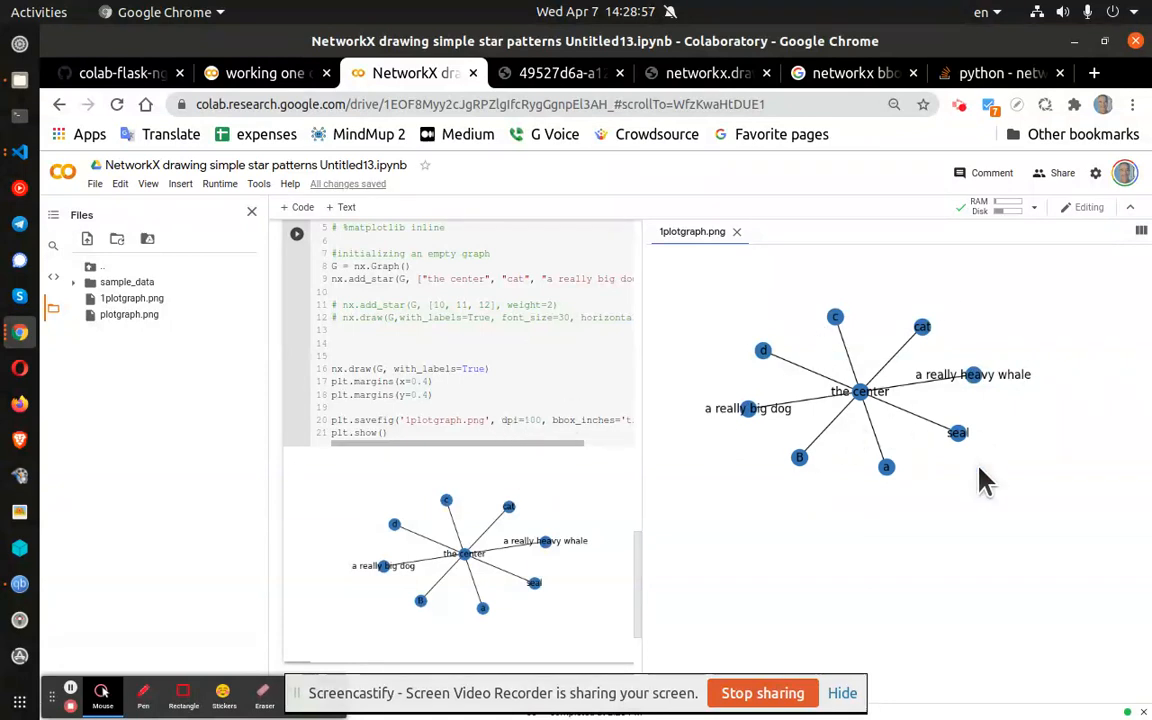
{"action": "mouse_move", "coordinate": [965, 478]}
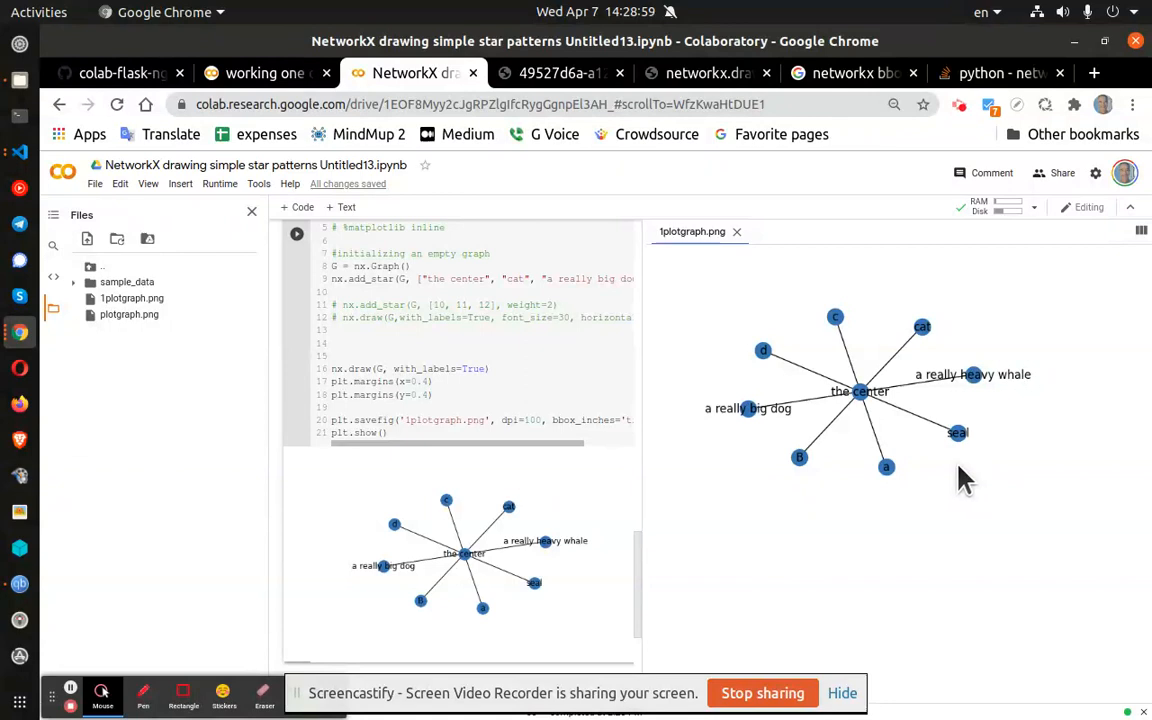
{"action": "mouse_move", "coordinate": [737, 231]}
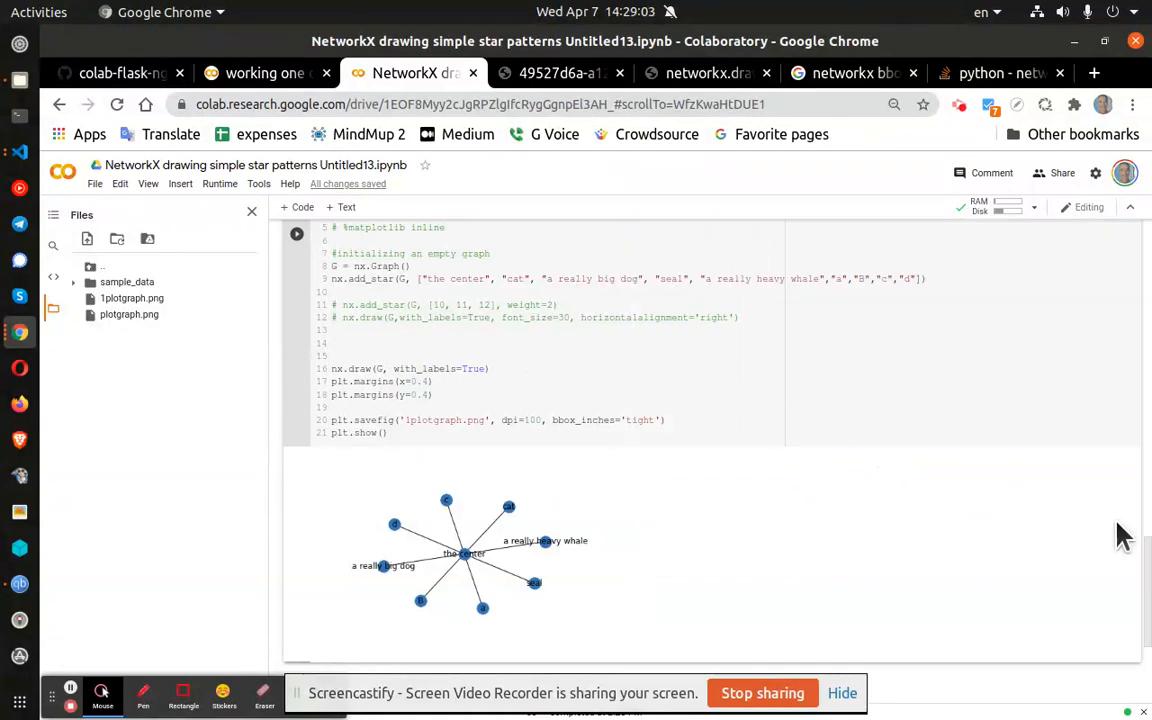
{"action": "scroll", "scroll_direction": "up", "scroll_amount": 3}
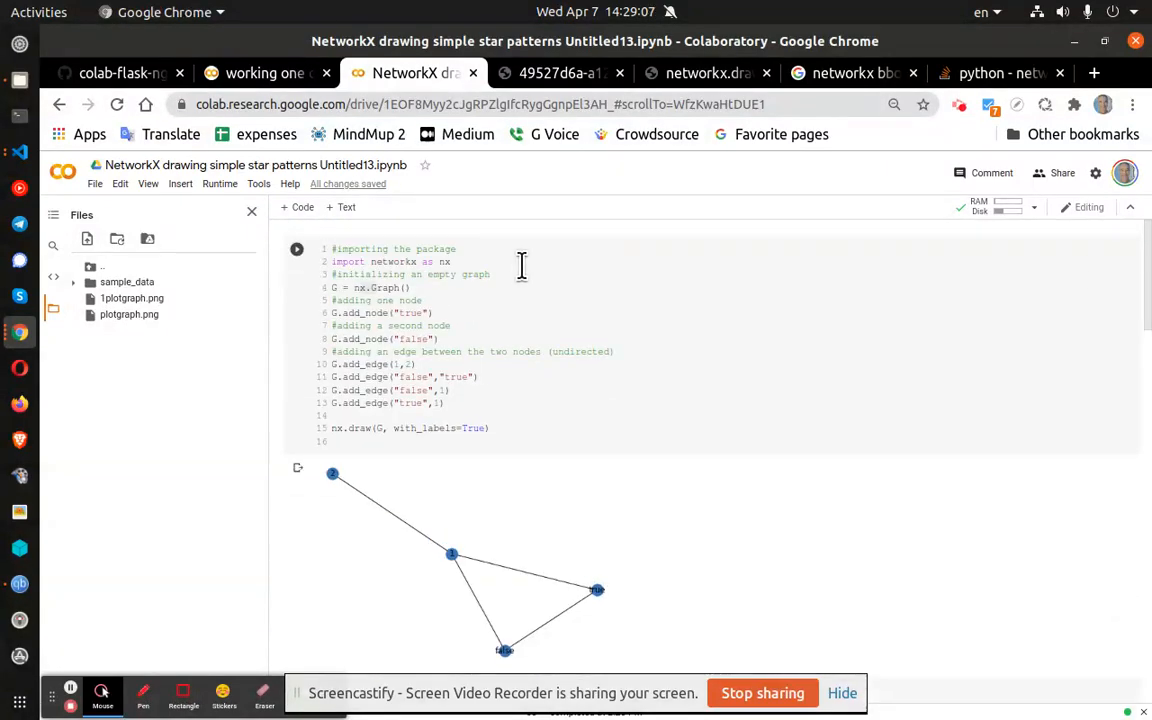
{"action": "mouse_move", "coordinate": [480, 428]}
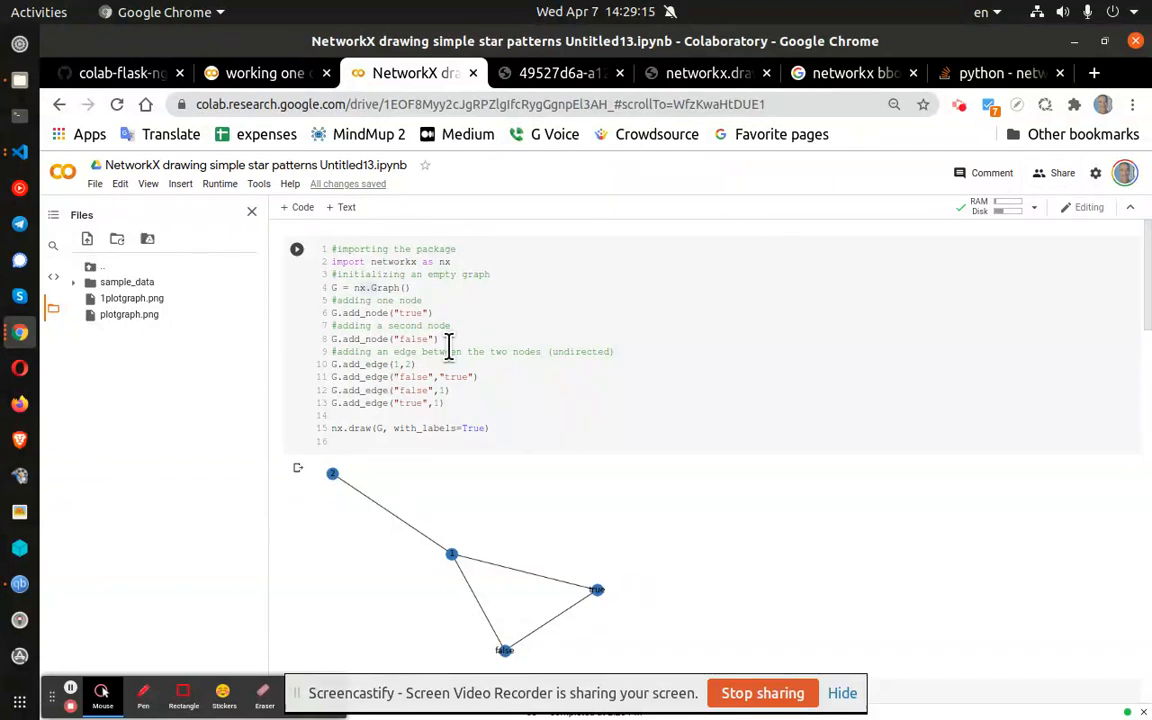
{"action": "mouse_move", "coordinate": [653, 413]}
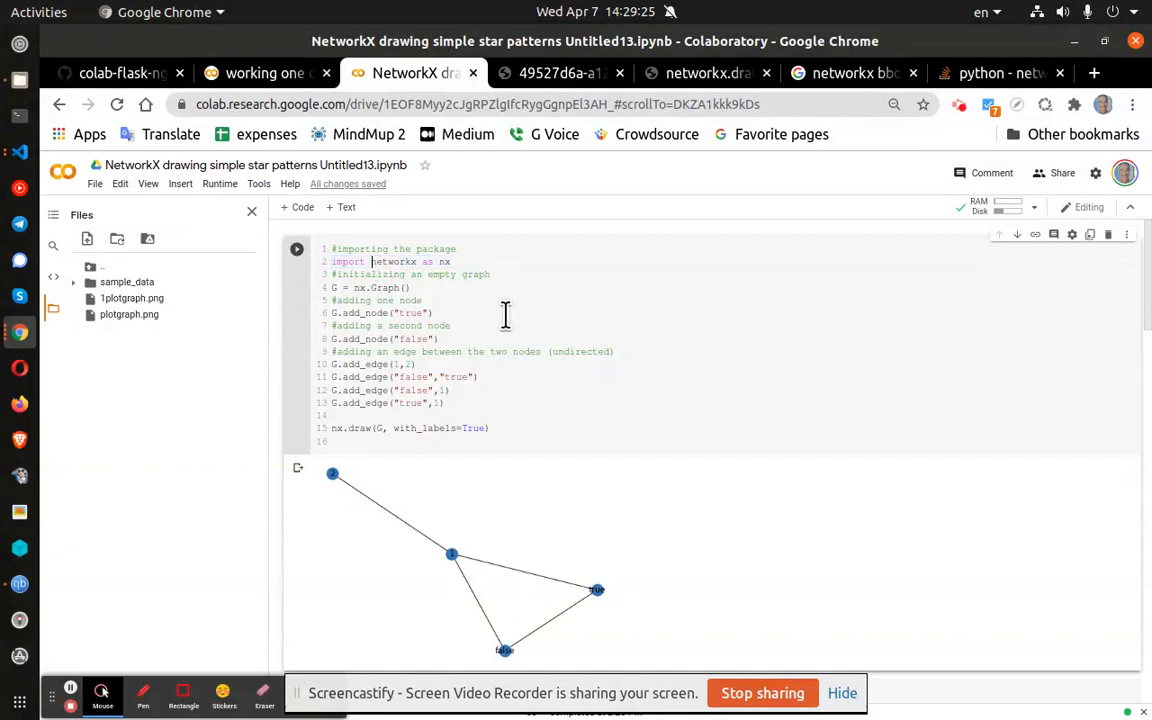
{"action": "mouse_move", "coordinate": [614, 331]}
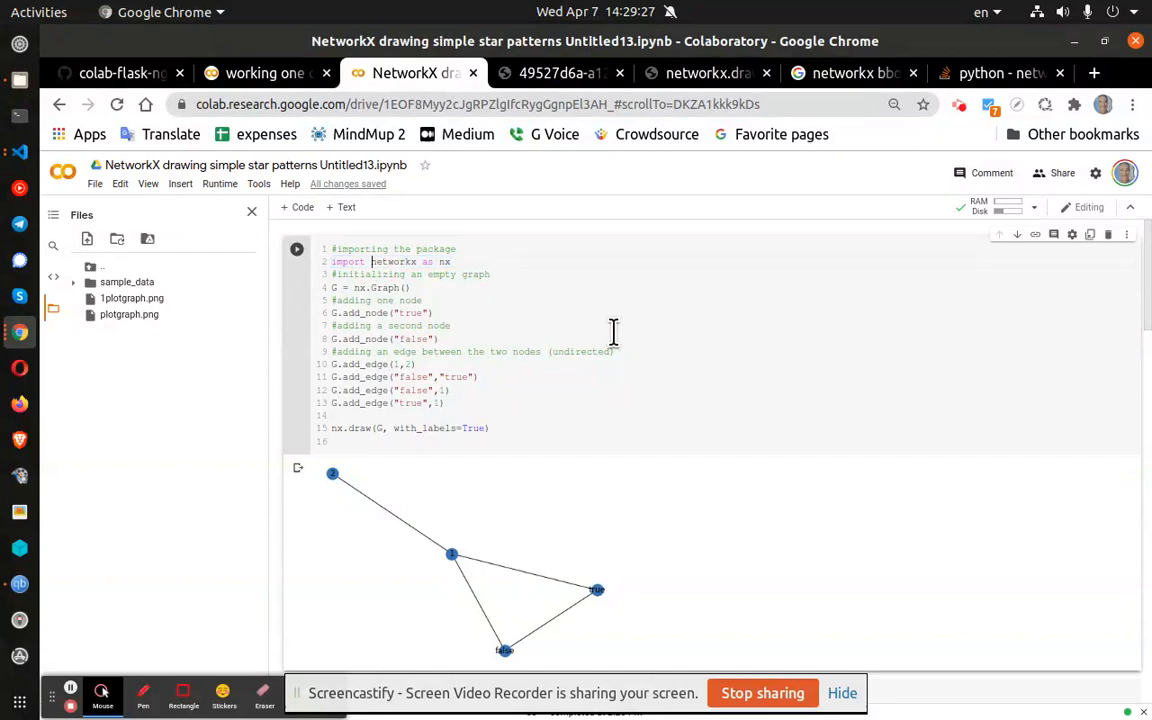
{"action": "mouse_move", "coordinate": [742, 273]}
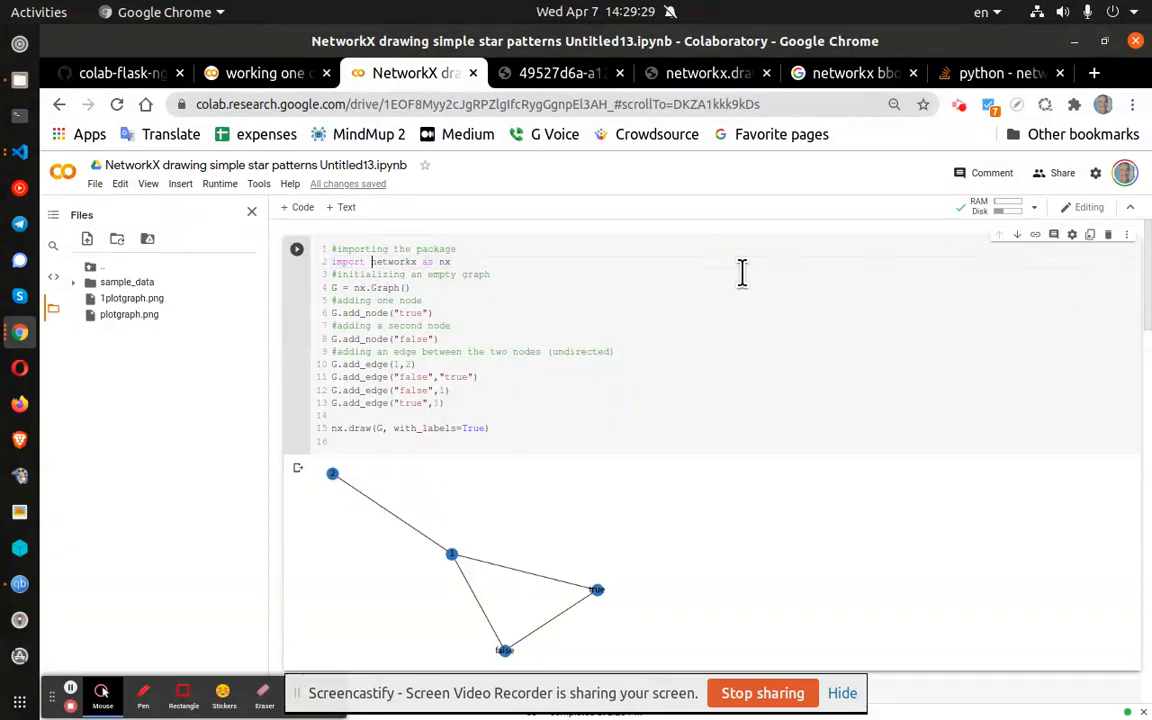